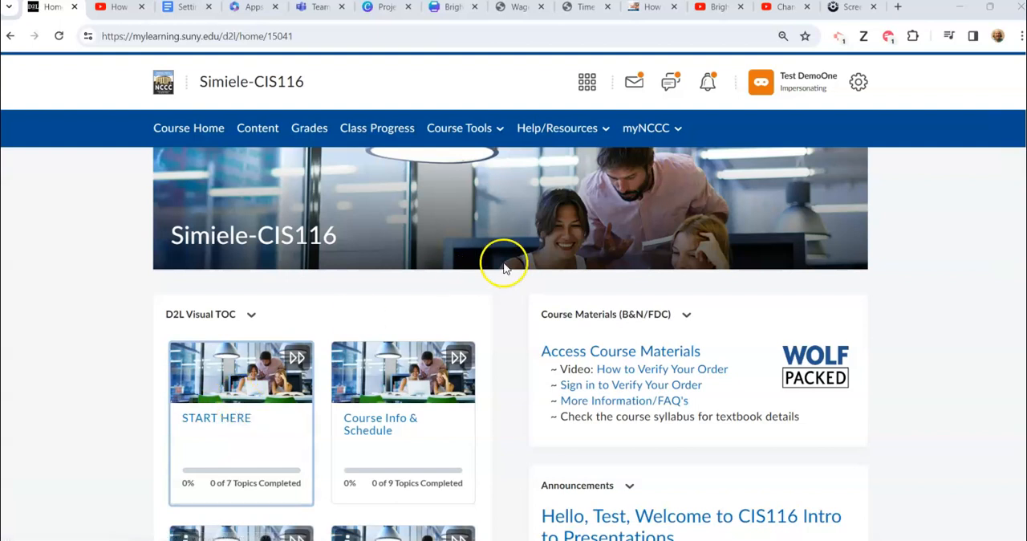
mouse_move(674, 60)
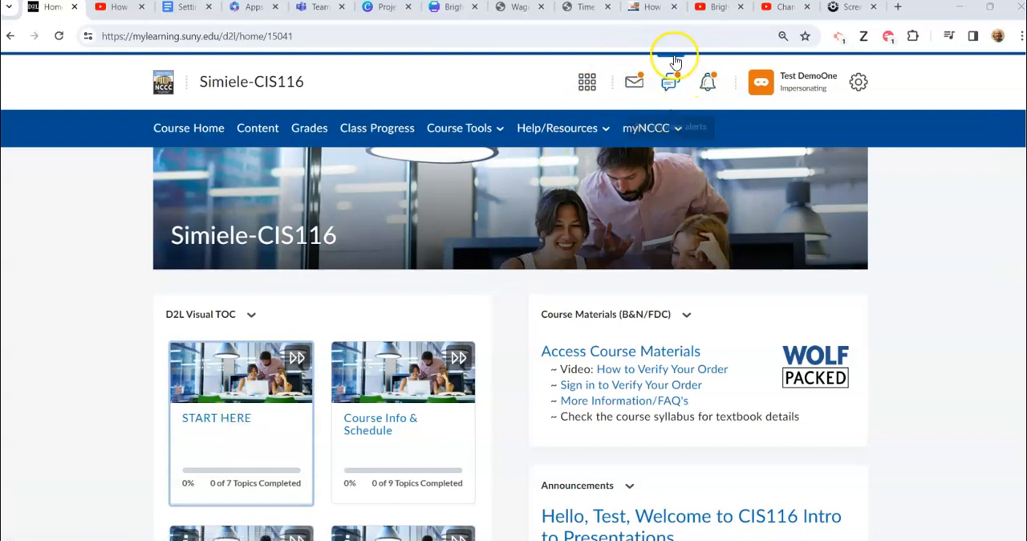
mouse_move(708, 82)
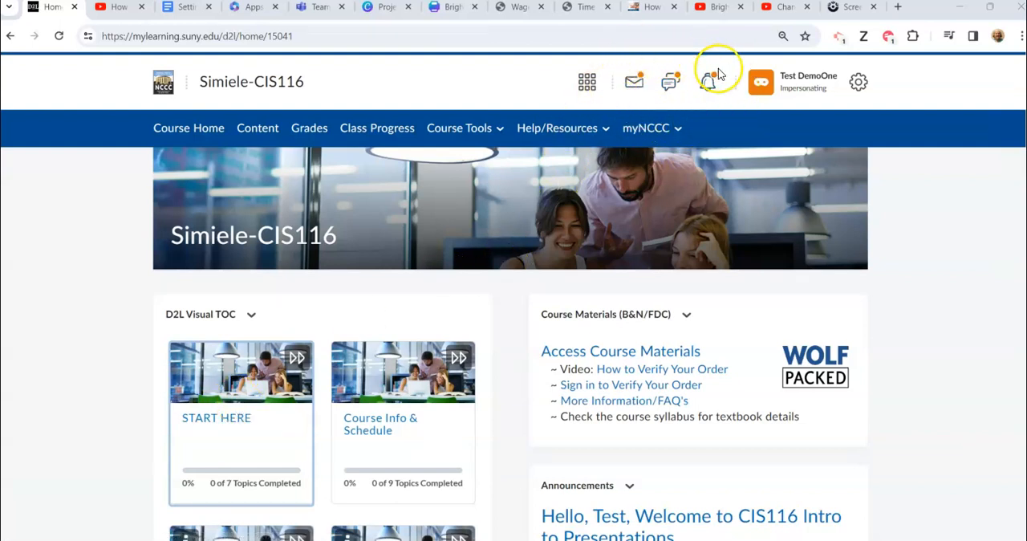
mouse_move(632, 83)
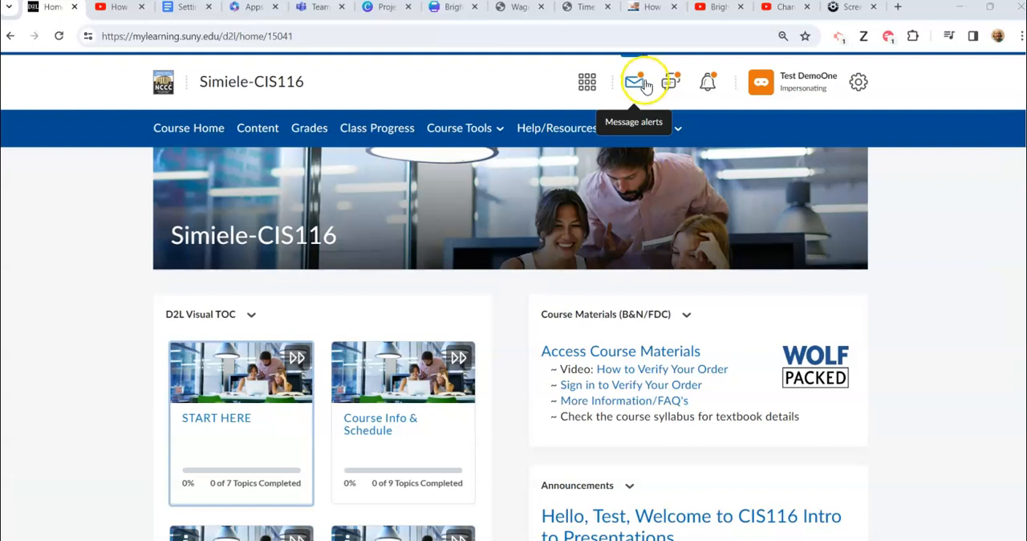
Open the message alerts dropdown via the envelope icon on the Simiele-CIS116 course home.
left_click(634, 82)
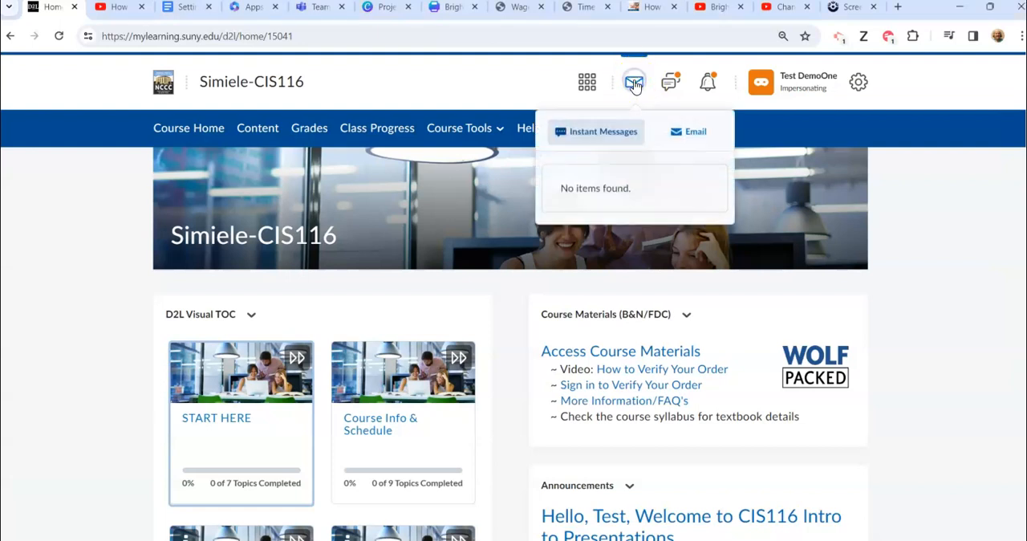
mouse_move(697, 136)
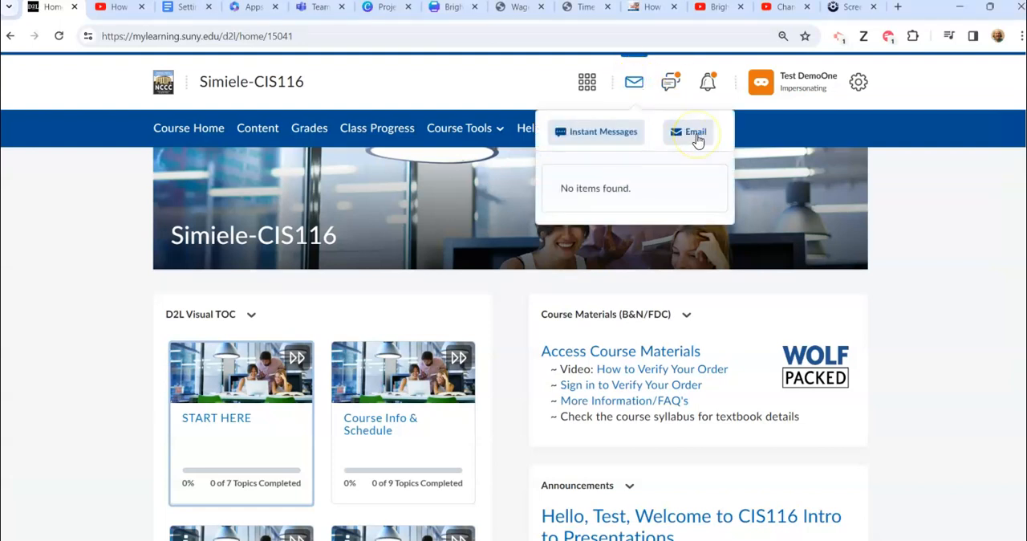
Open the email inbox and filter it to All Messages, listing the submission receipts.
left_click(695, 131)
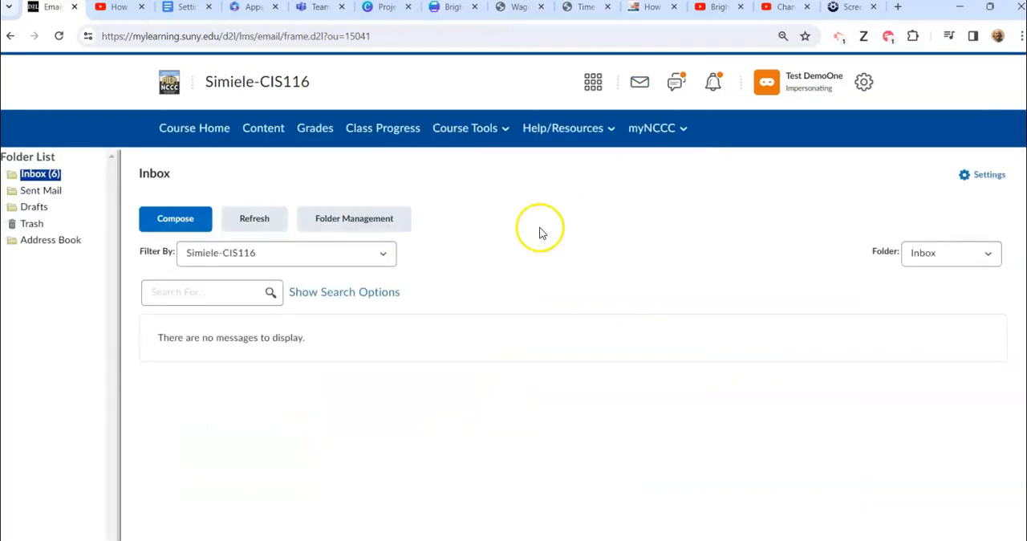
mouse_move(324, 279)
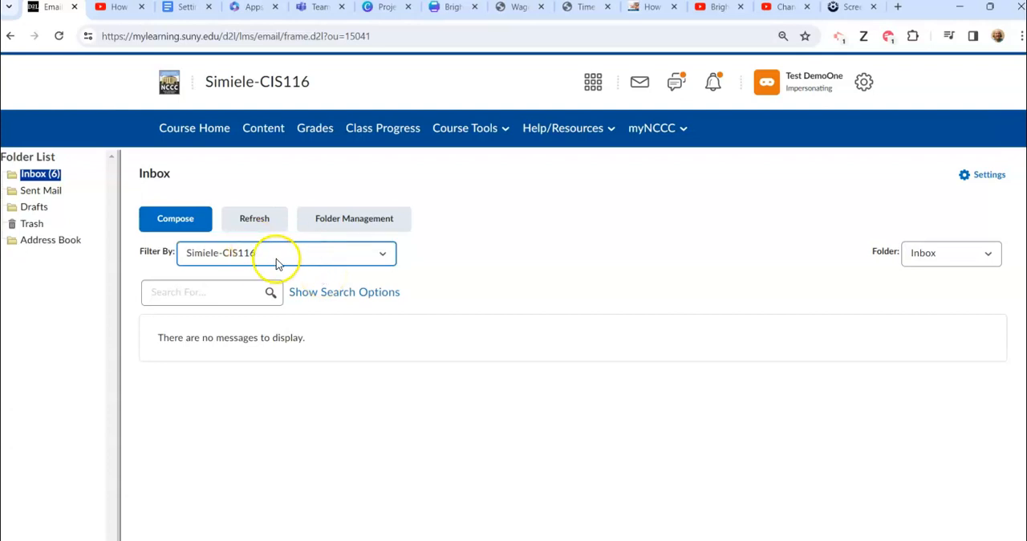
left_click(285, 253)
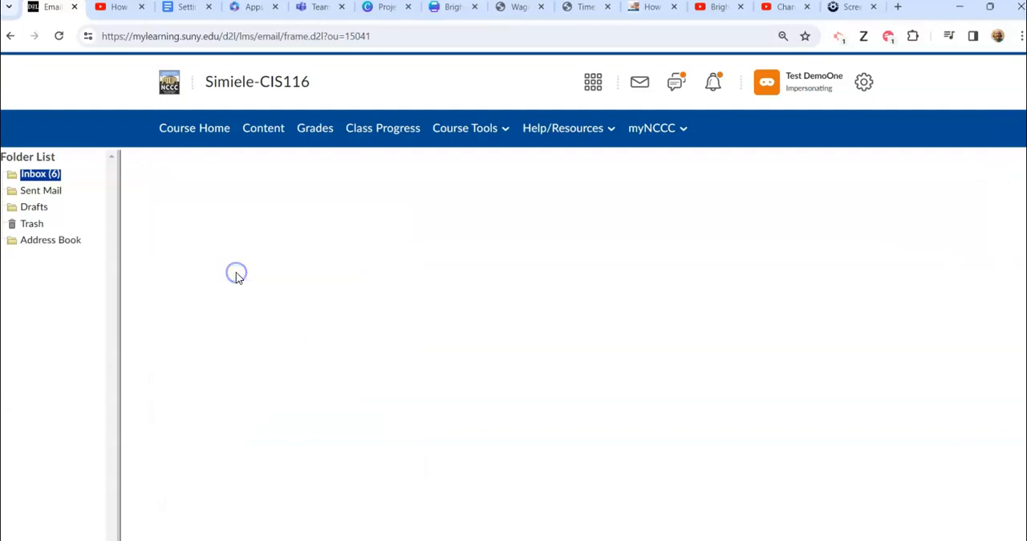
left_click(38, 173)
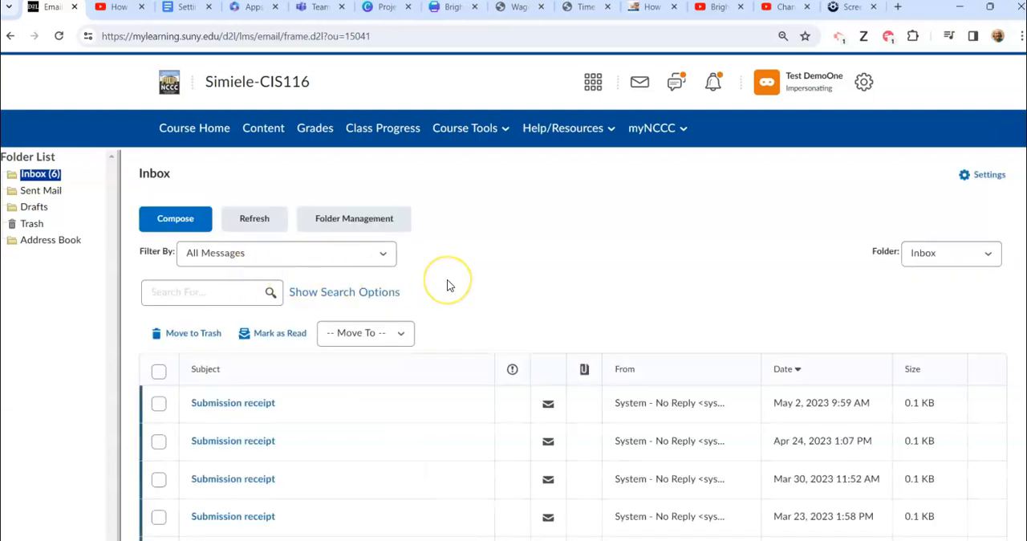
scroll("down", 3)
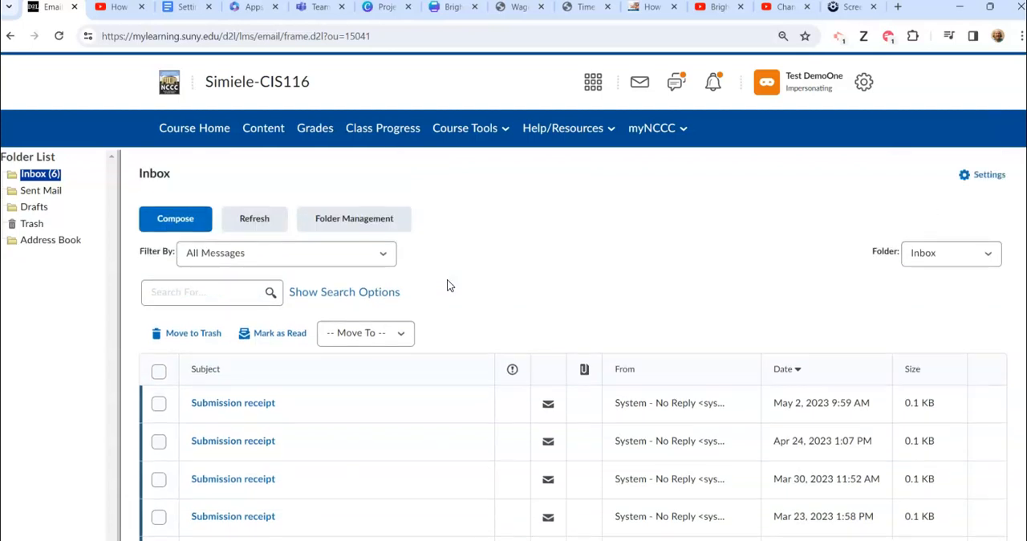
mouse_move(341, 251)
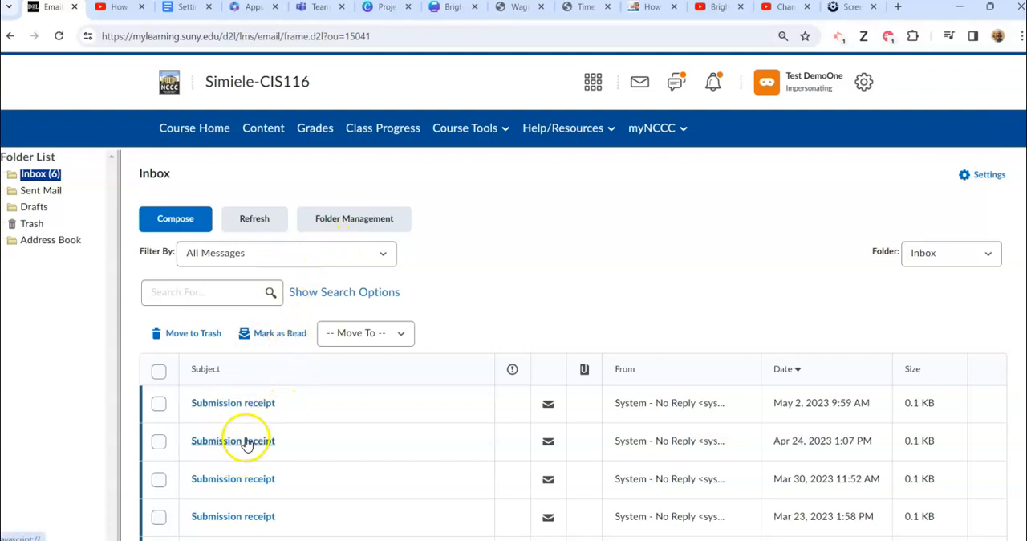
mouse_move(158, 368)
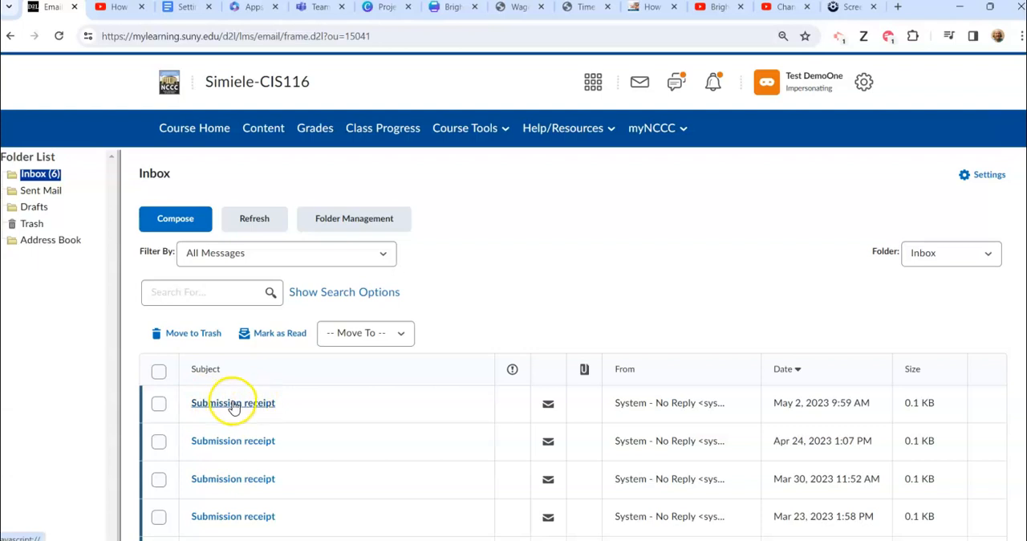
mouse_move(235, 405)
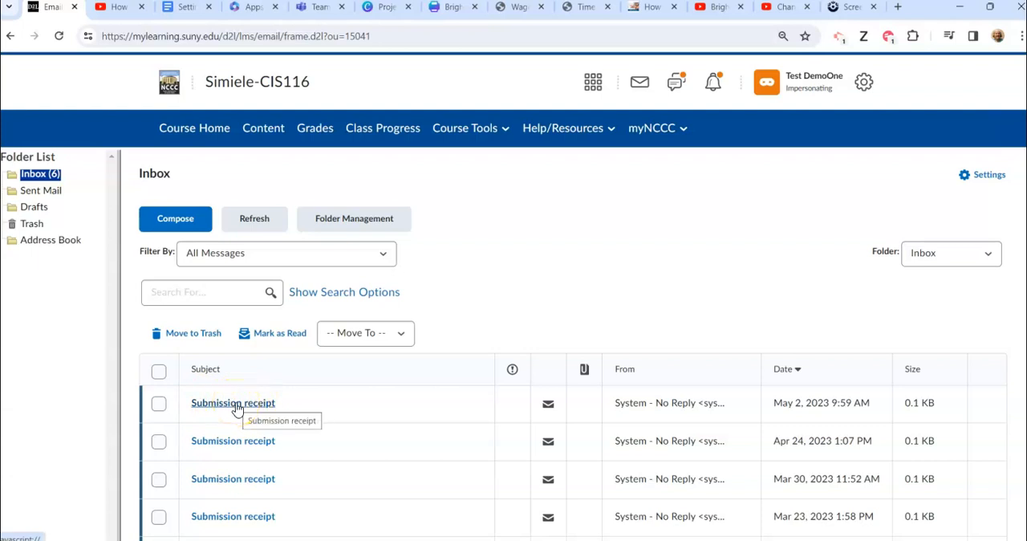
Preview the May 2 submission receipt, look at More Actions, then close it.
left_click(233, 403)
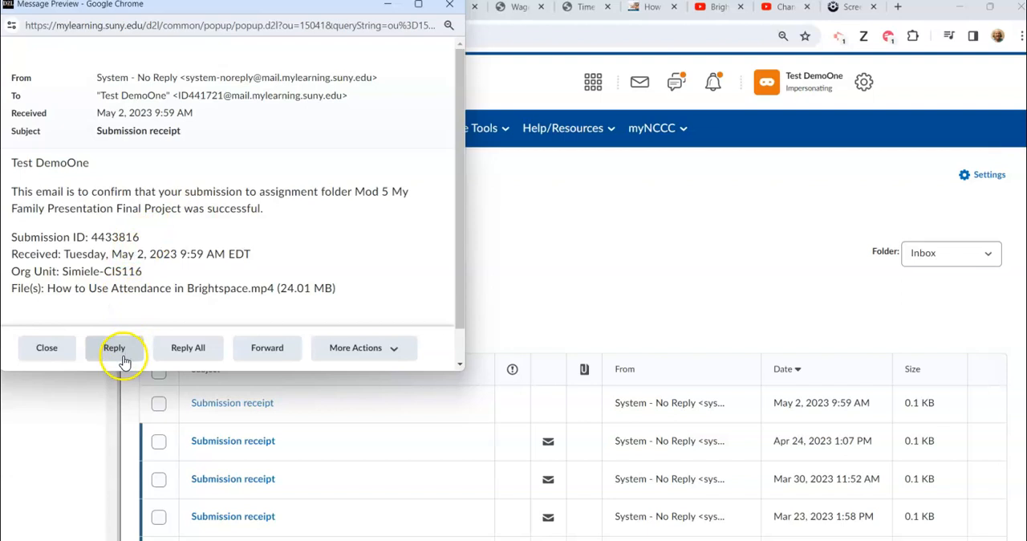
mouse_move(348, 362)
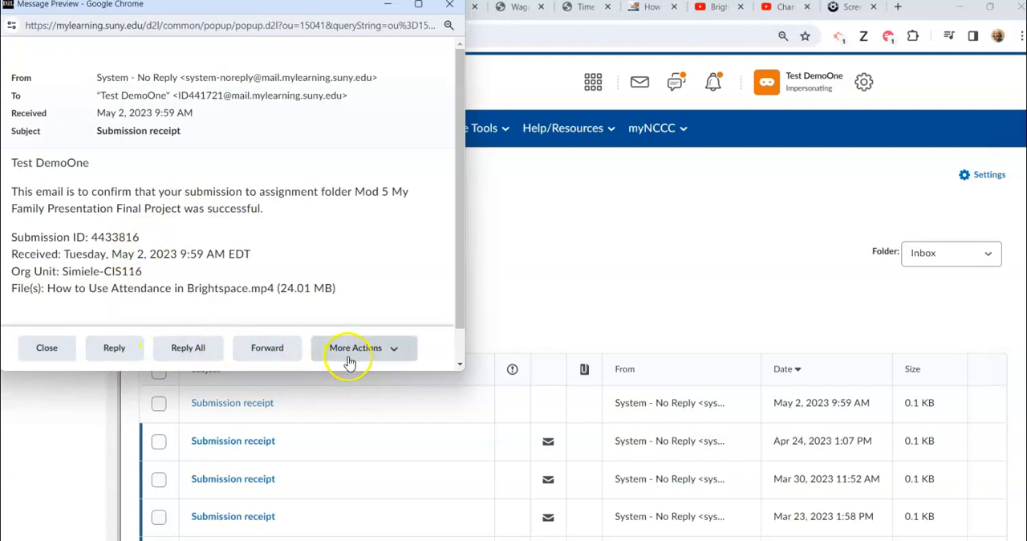
left_click(362, 348)
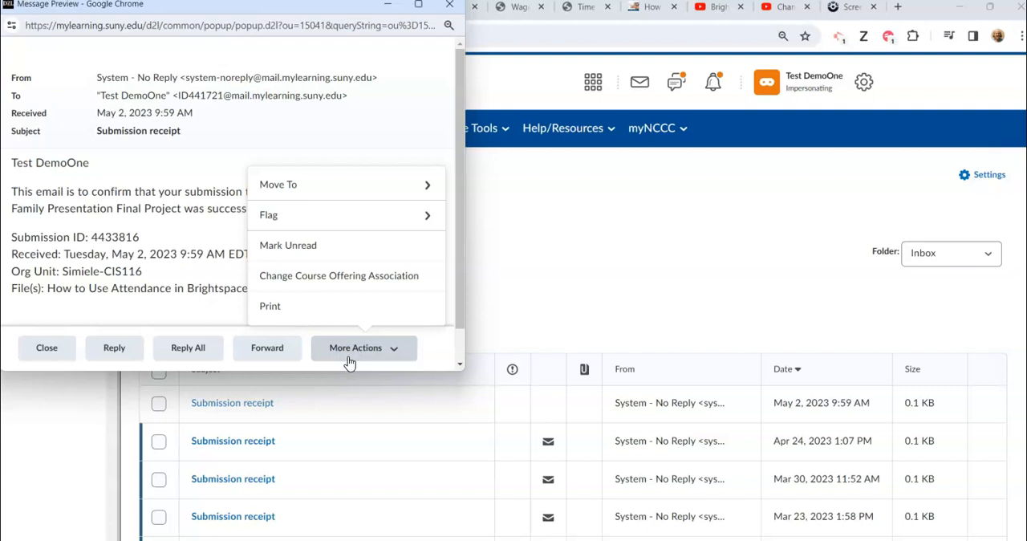
mouse_move(307, 286)
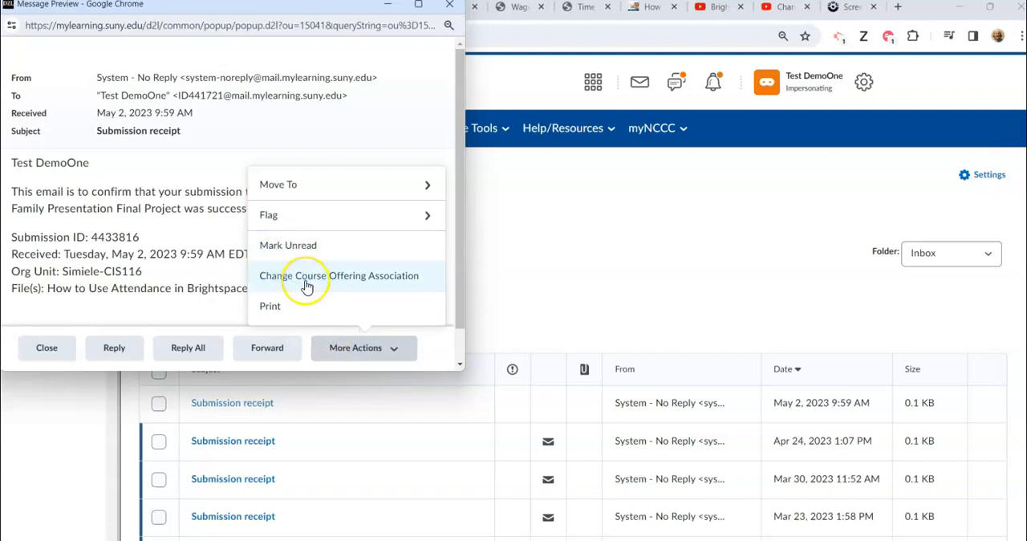
mouse_move(249, 269)
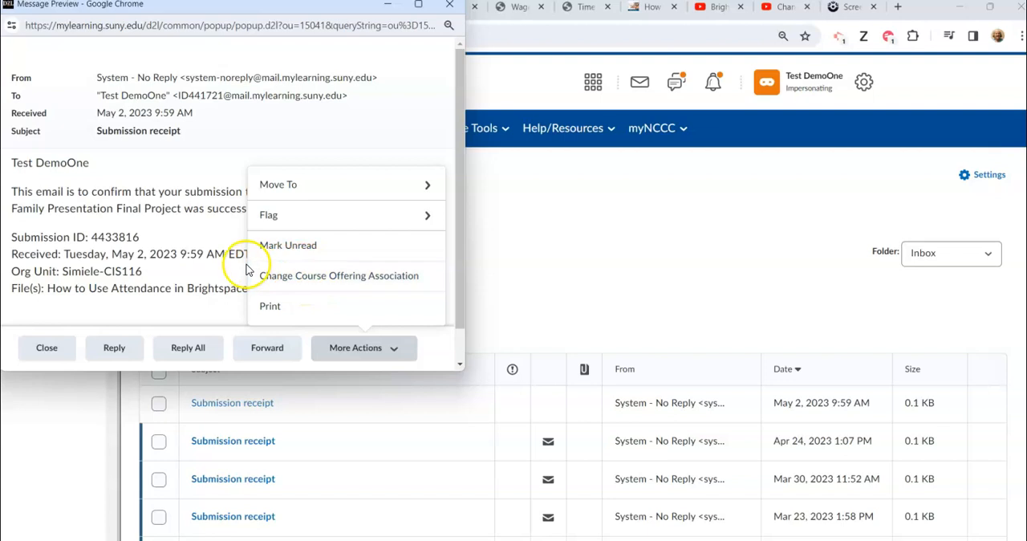
mouse_move(47, 348)
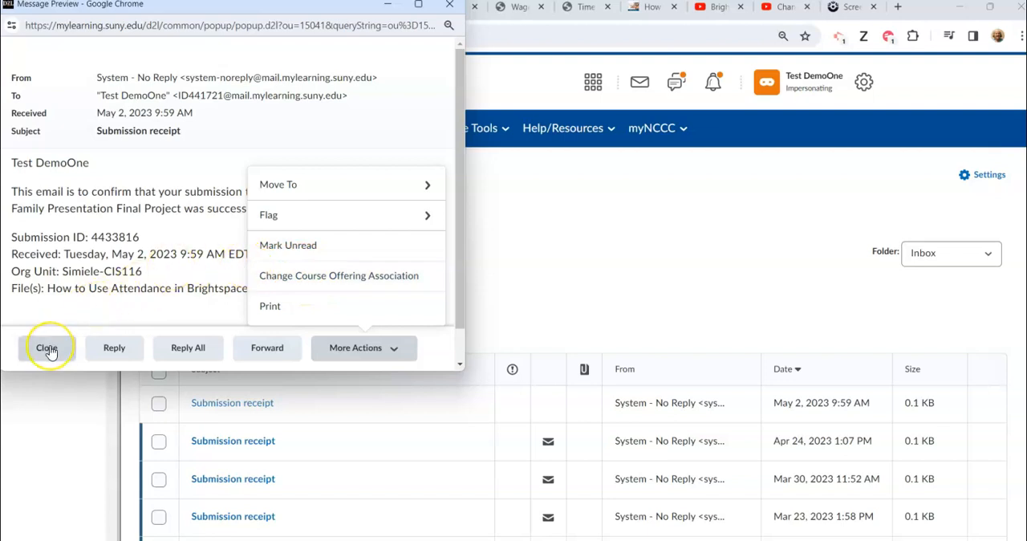
left_click(46, 347)
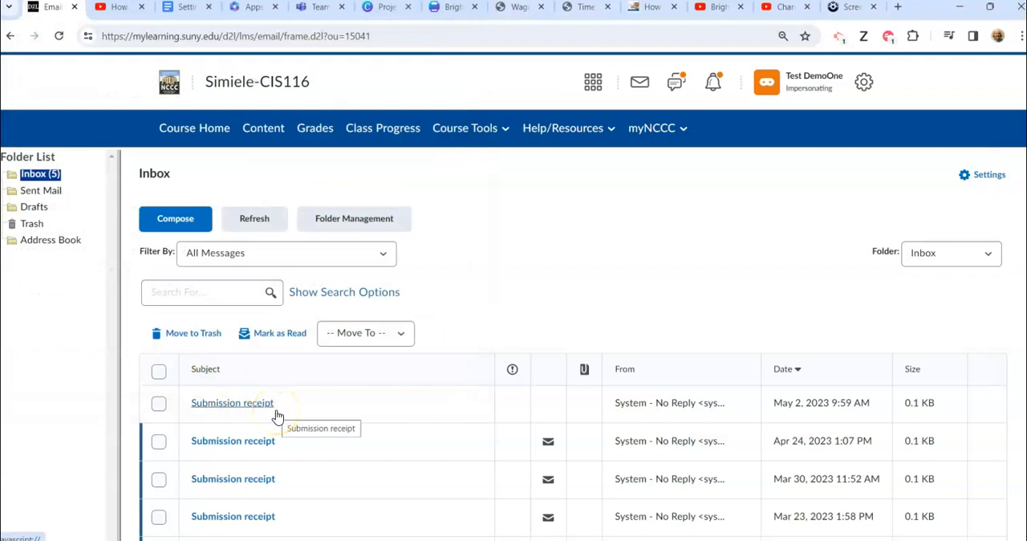
mouse_move(170, 230)
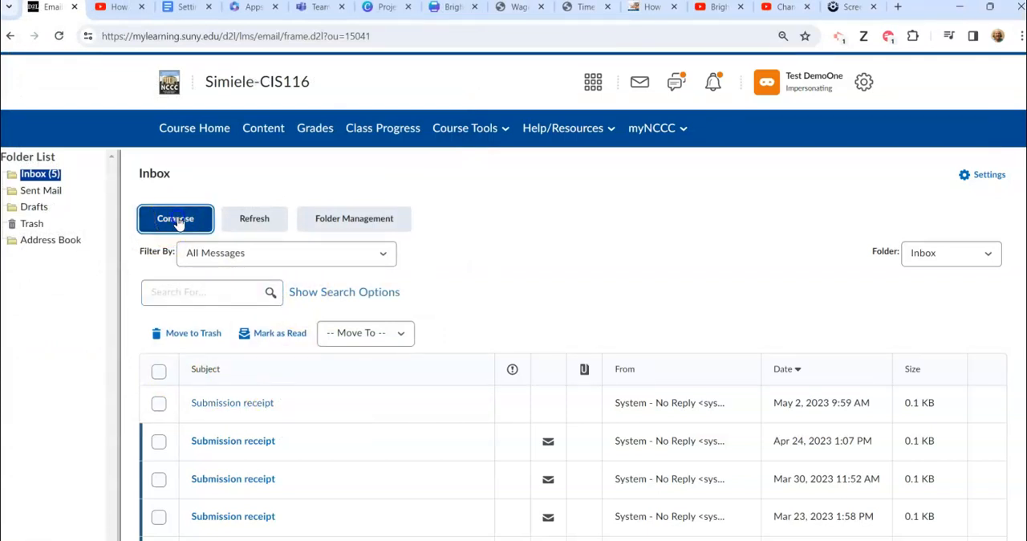
Compose a new message and open the Address Book from the To link.
left_click(175, 218)
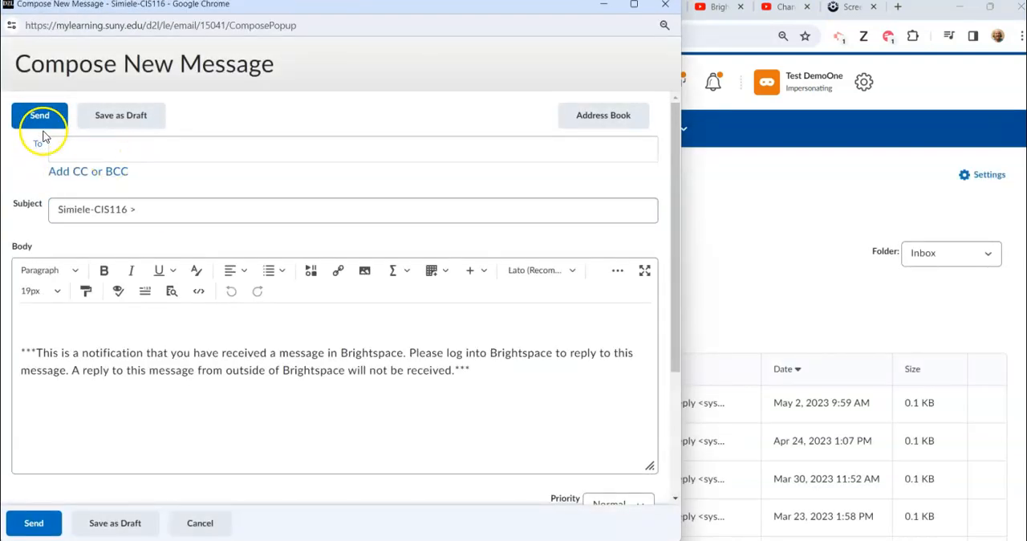
mouse_move(68, 152)
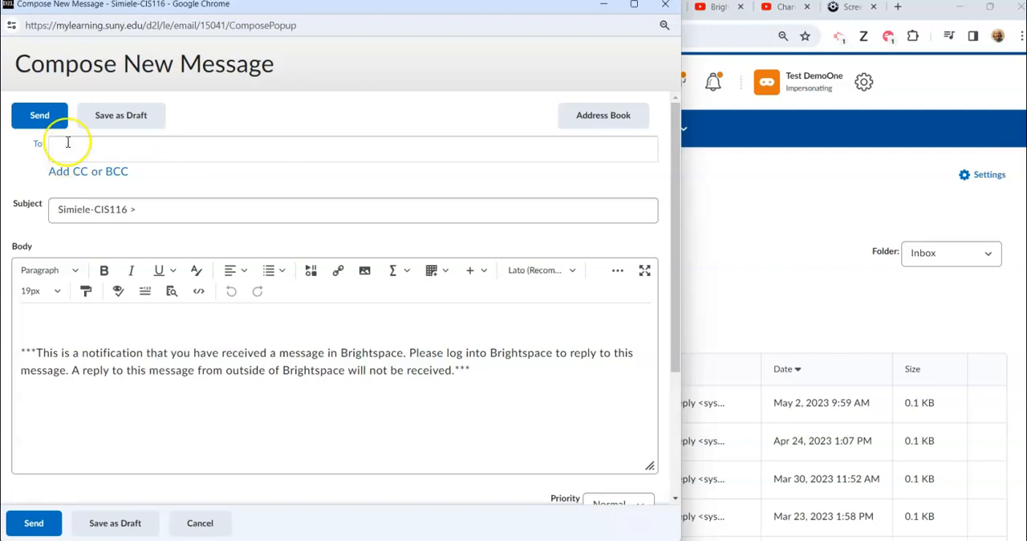
mouse_move(205, 154)
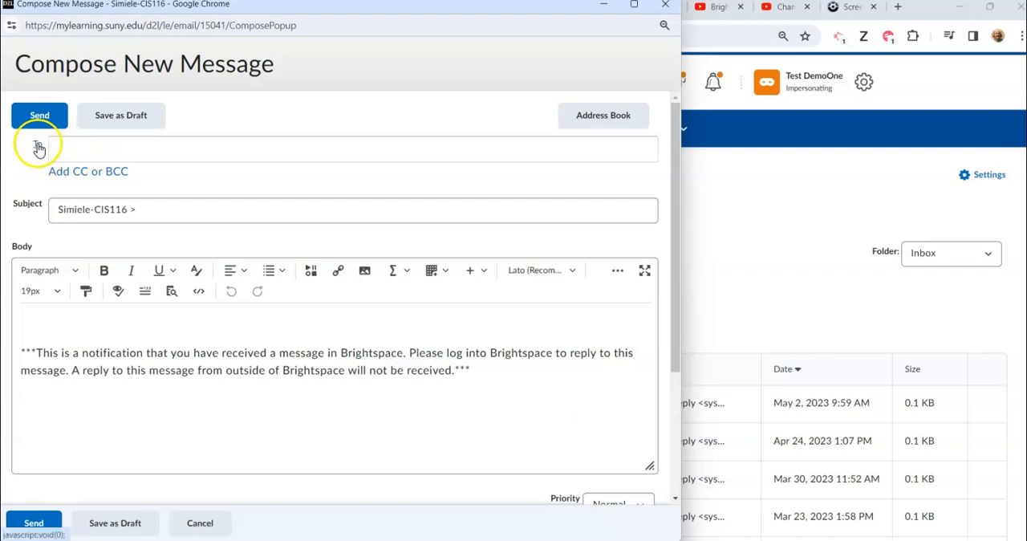
left_click(604, 115)
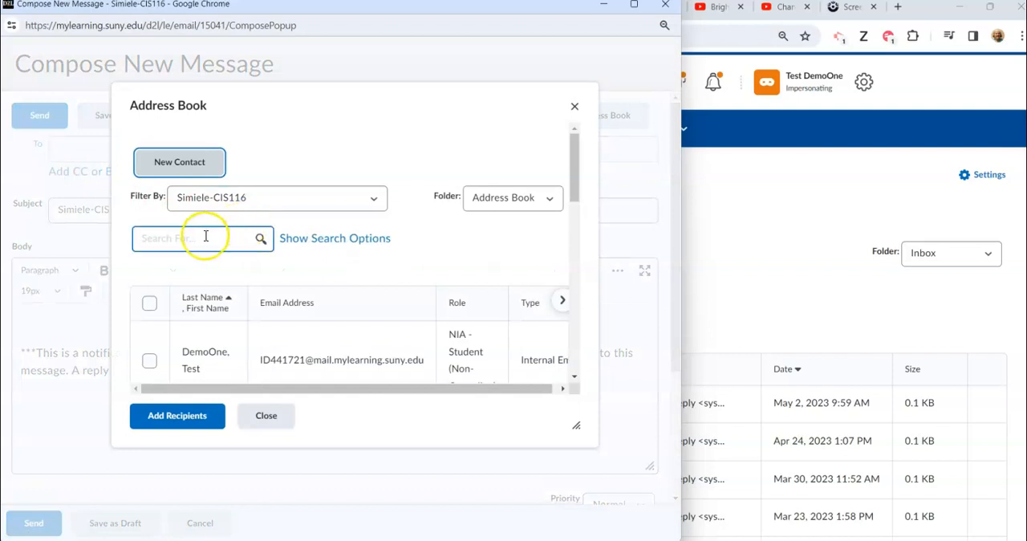
Search the address book by name for Townsend.
left_click(201, 238)
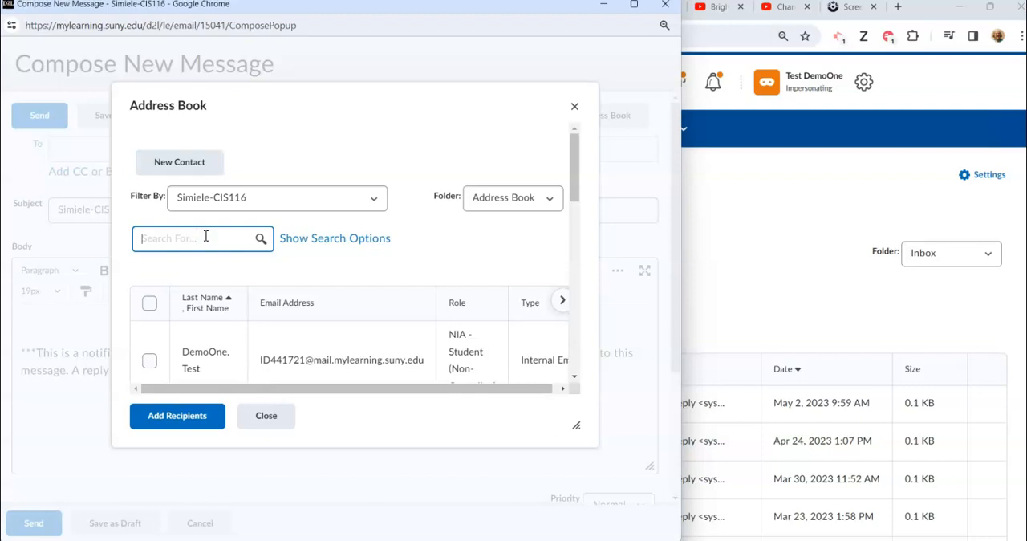
type("Townse")
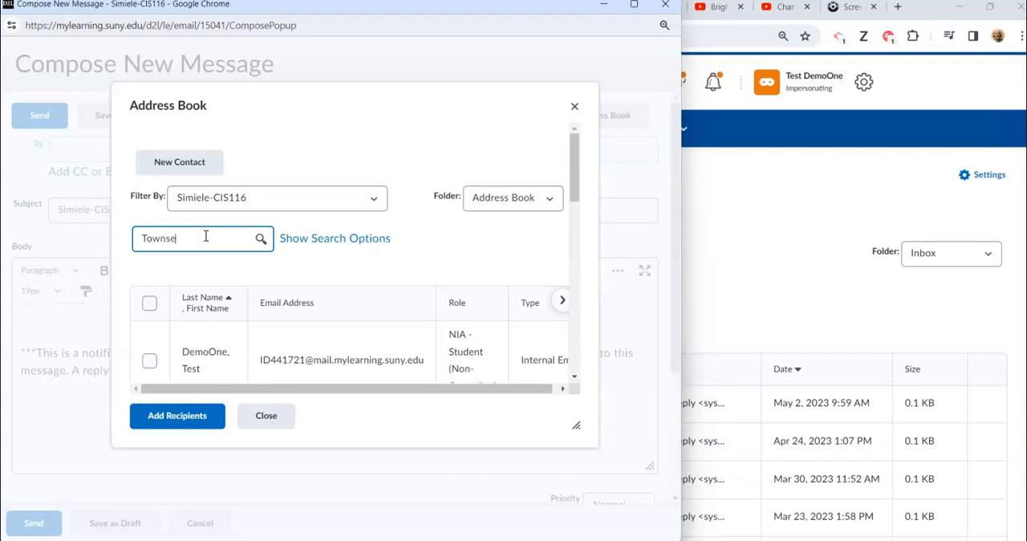
left_click(261, 238)
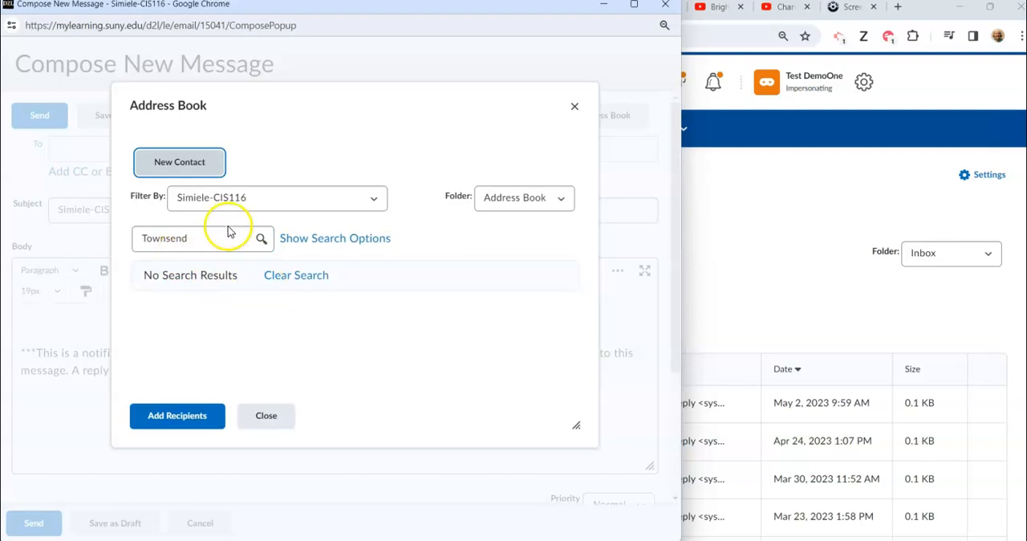
mouse_move(138, 284)
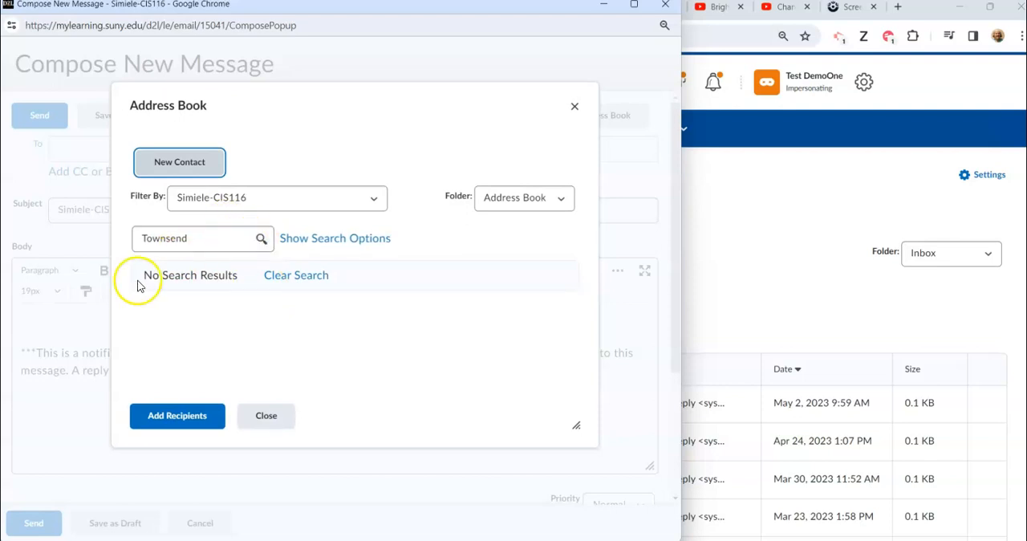
Clear the search, search 'test', and add StudentOne Test as the recipient.
left_click(203, 238)
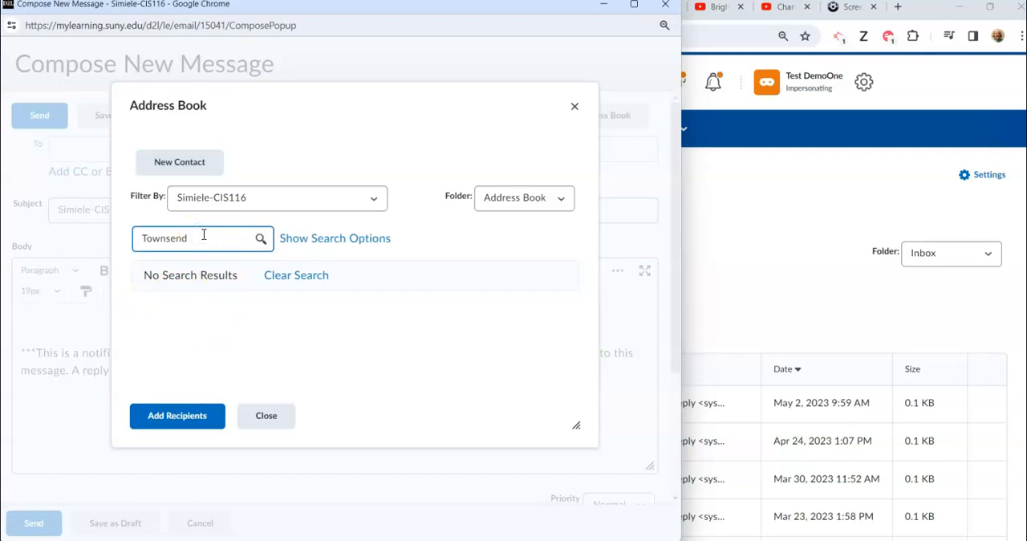
left_click(296, 275)
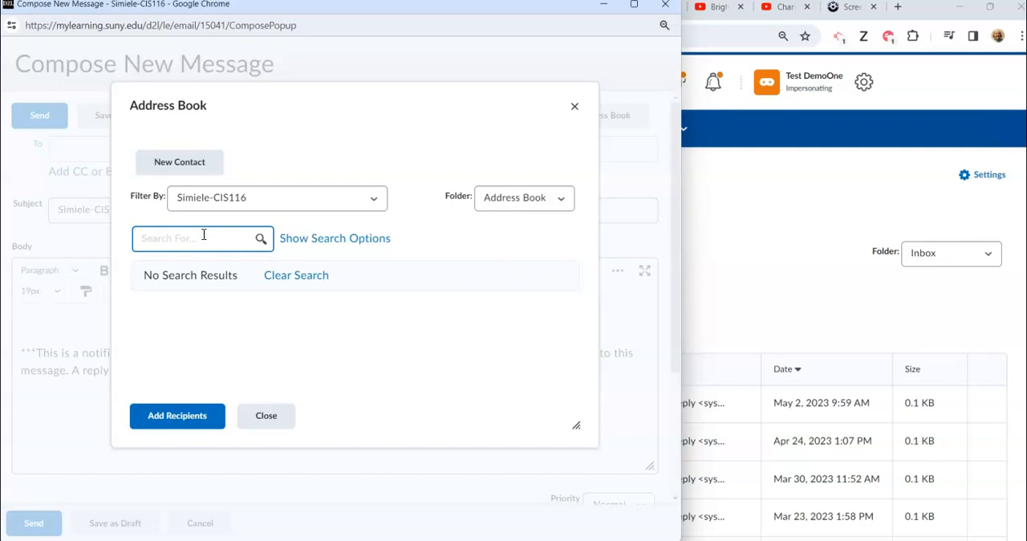
type("test")
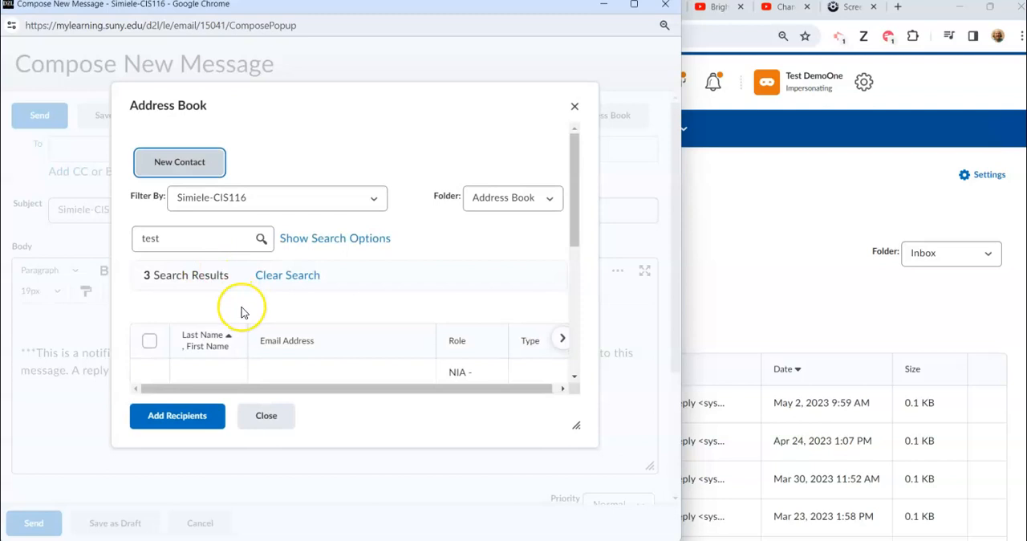
mouse_move(204, 292)
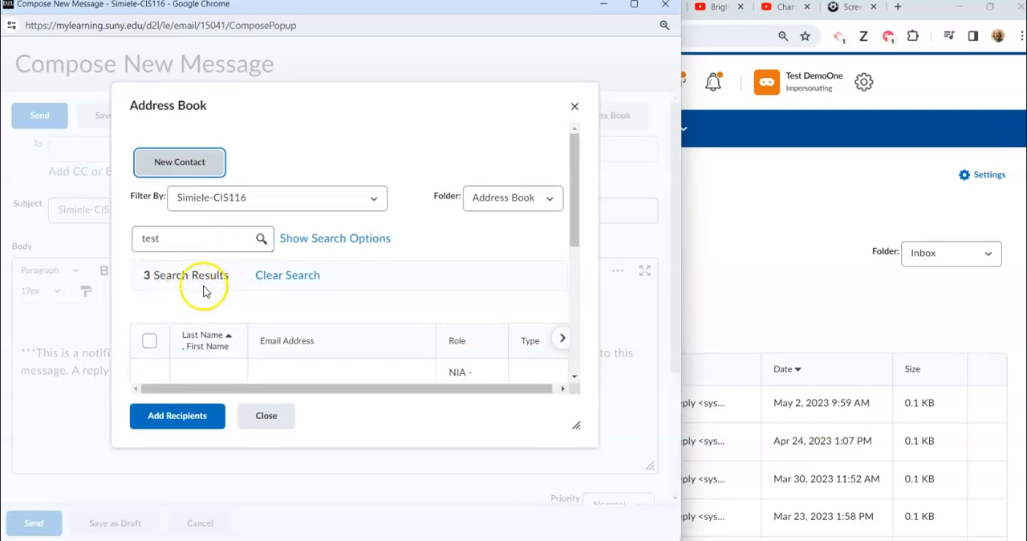
scroll("down", 3)
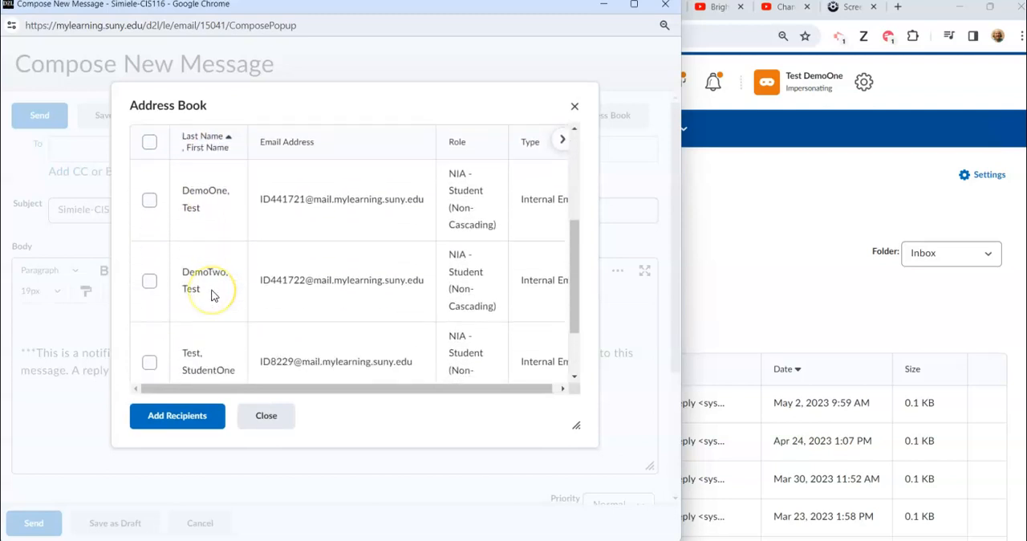
scroll("down", 3)
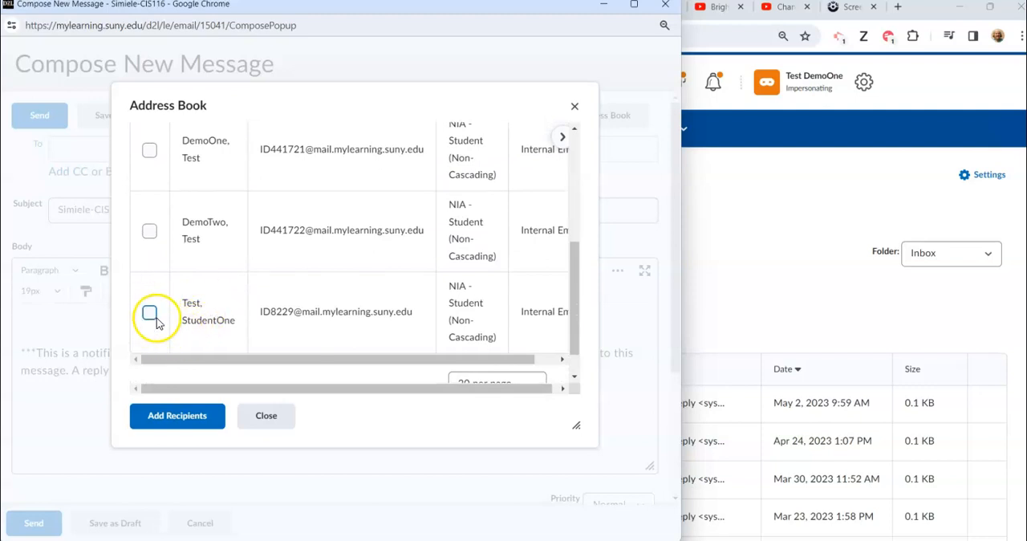
left_click(149, 314)
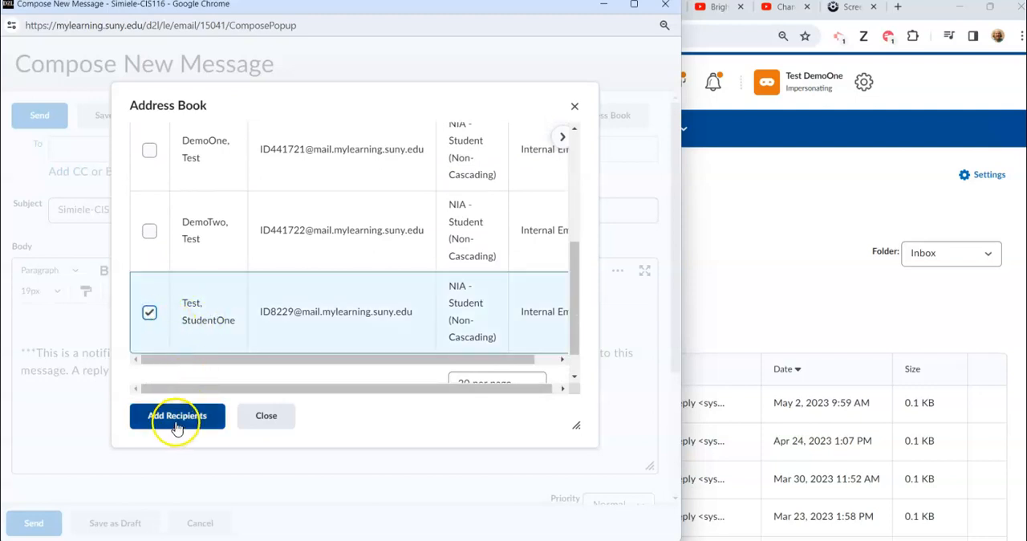
left_click(178, 416)
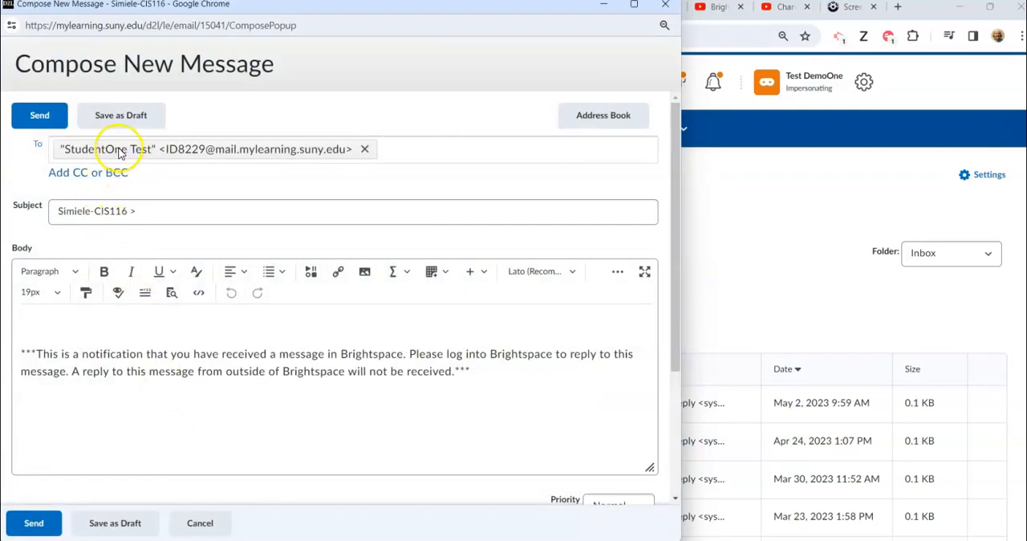
mouse_move(227, 137)
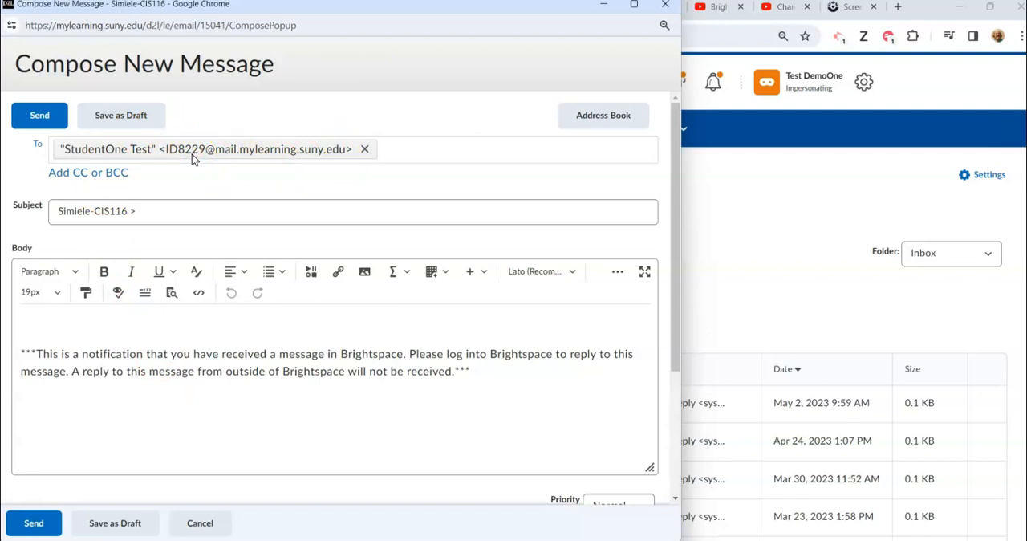
mouse_move(168, 136)
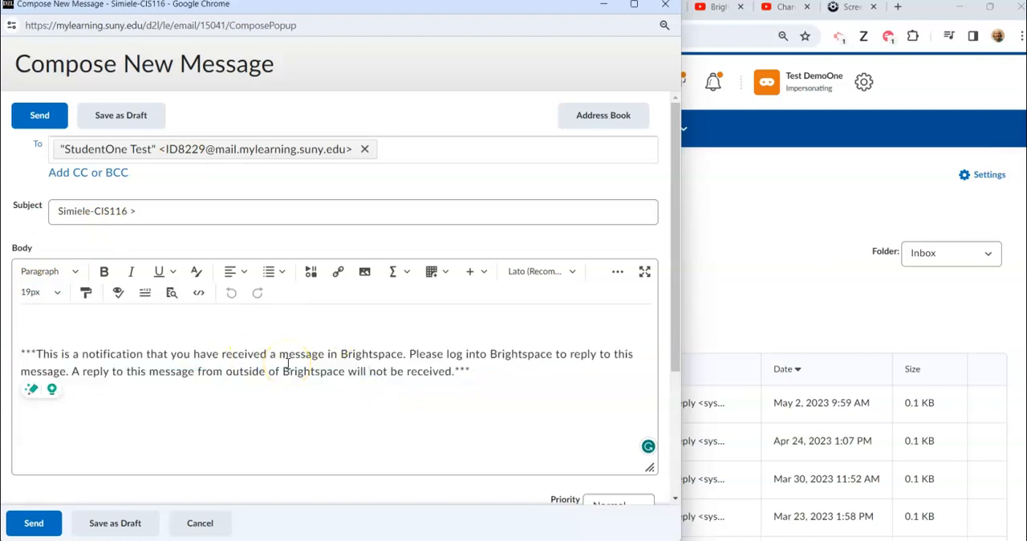
mouse_move(291, 317)
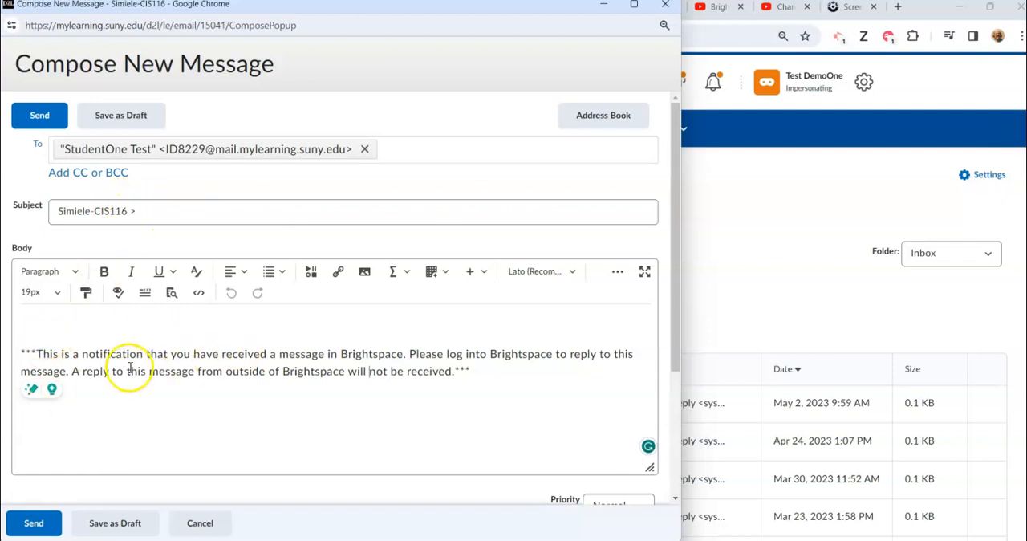
mouse_move(87, 322)
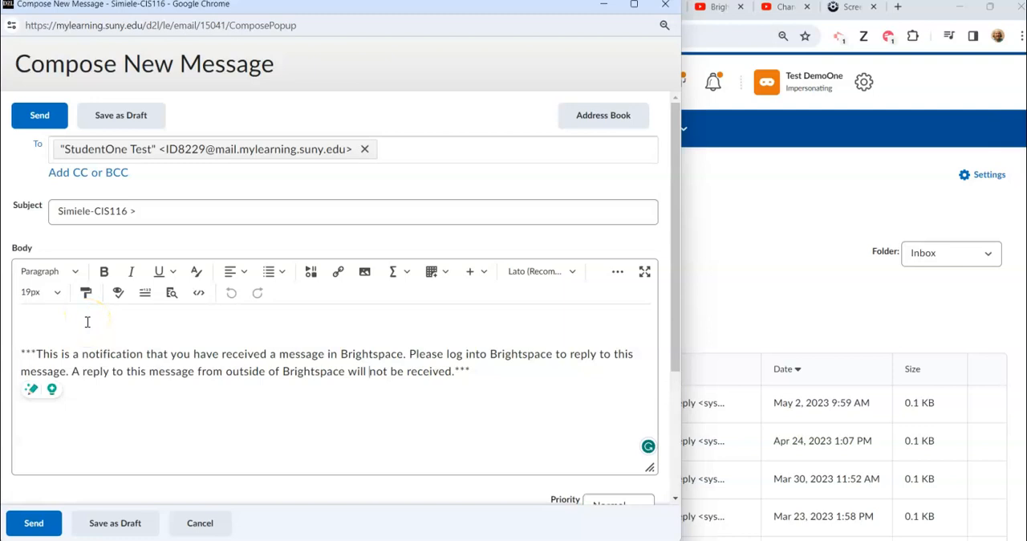
scroll("down", 3)
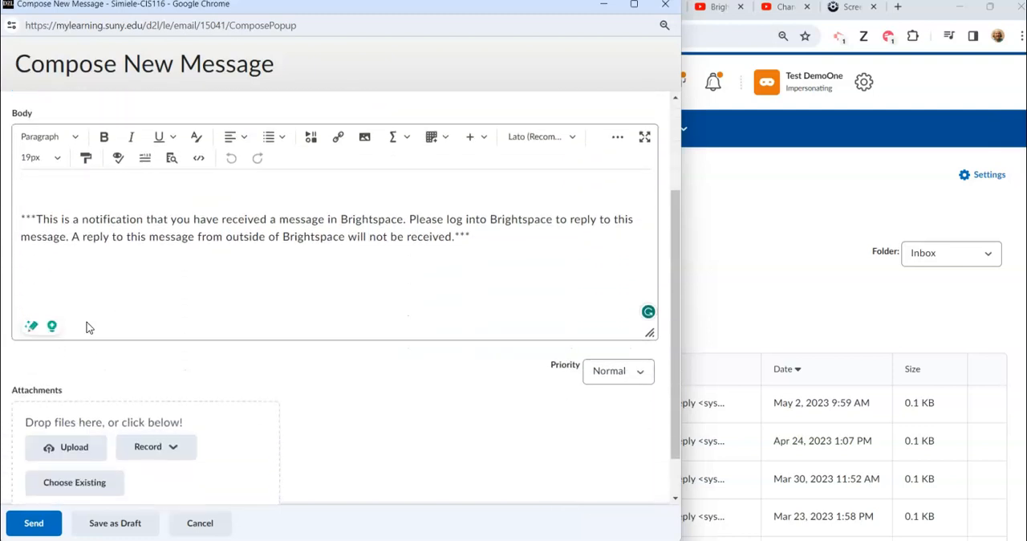
scroll("down", 3)
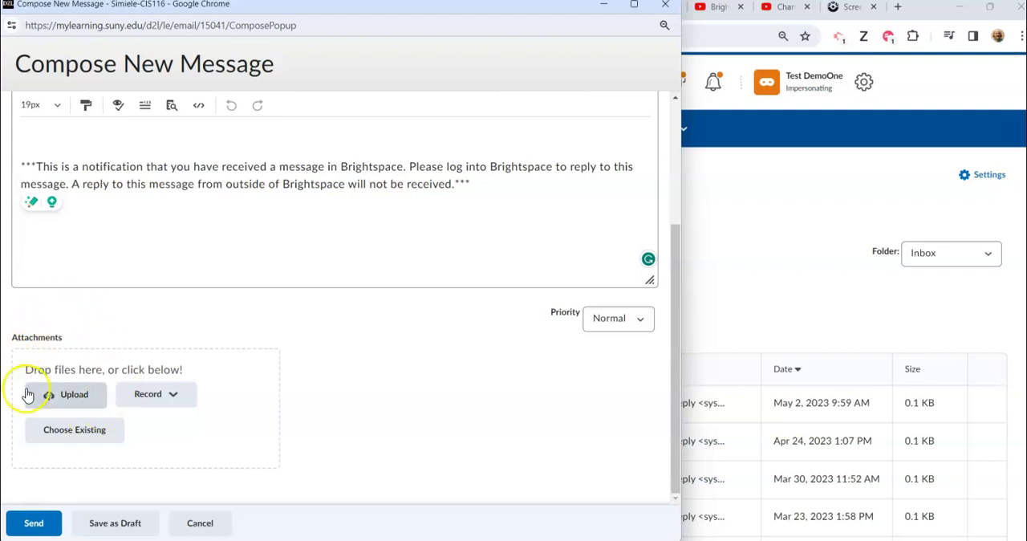
mouse_move(56, 430)
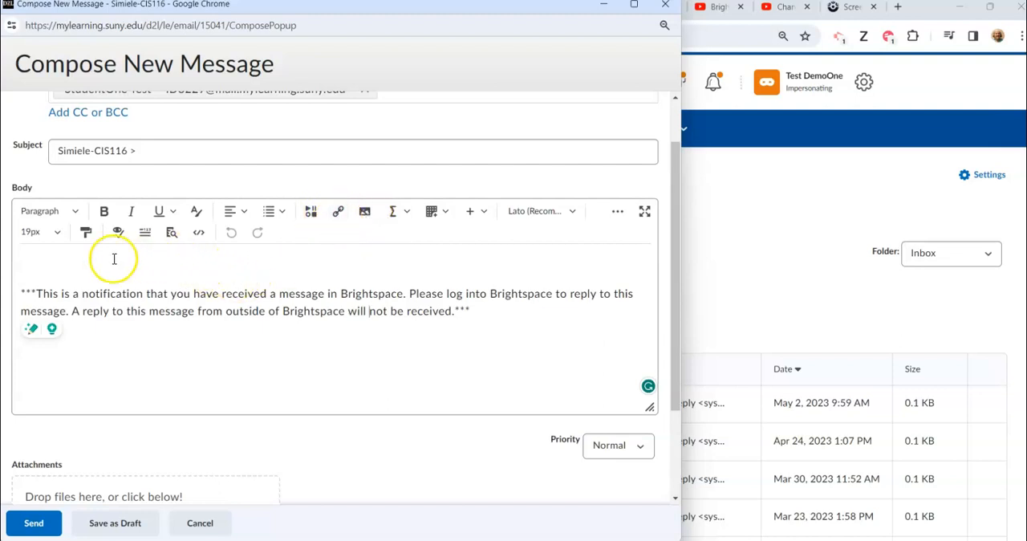
mouse_move(302, 328)
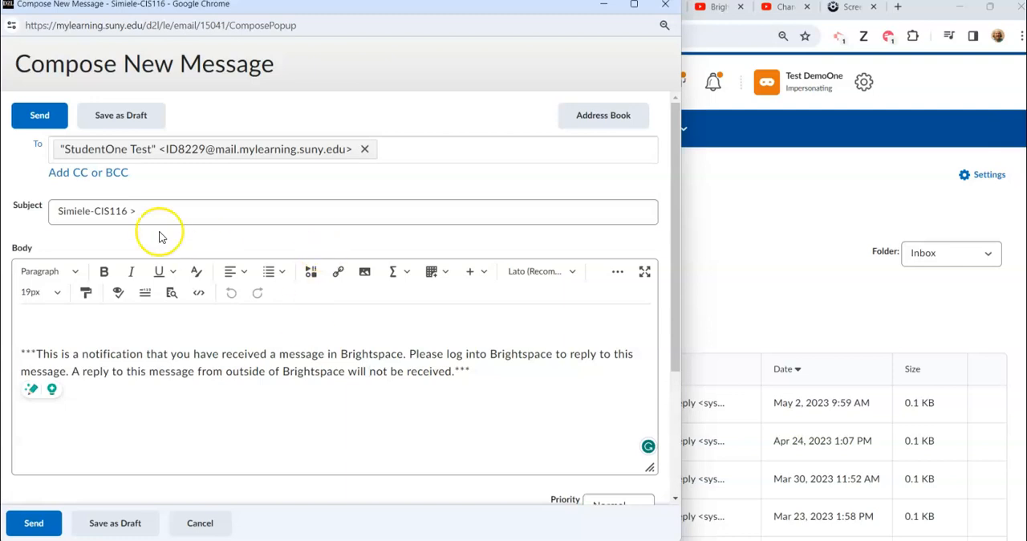
mouse_move(106, 137)
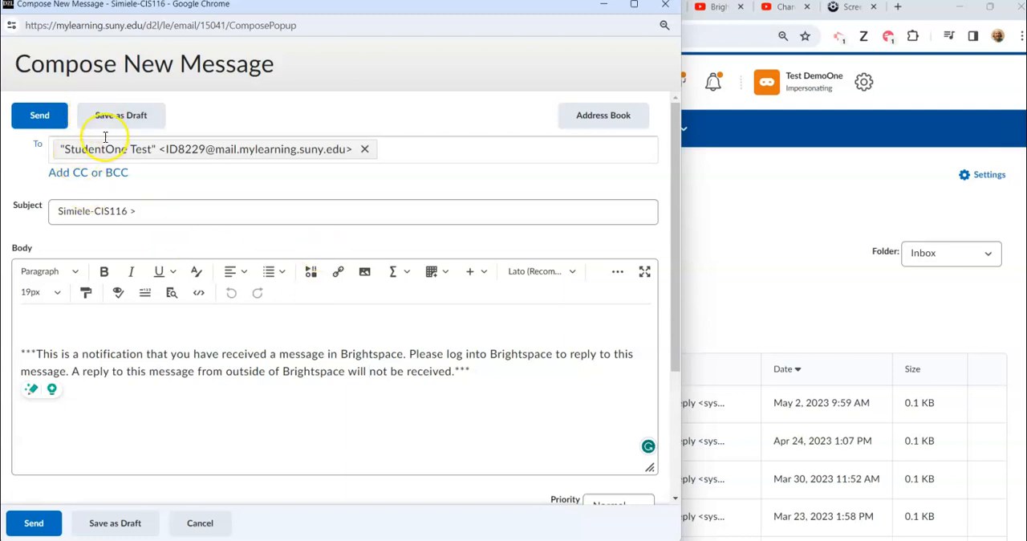
mouse_move(118, 244)
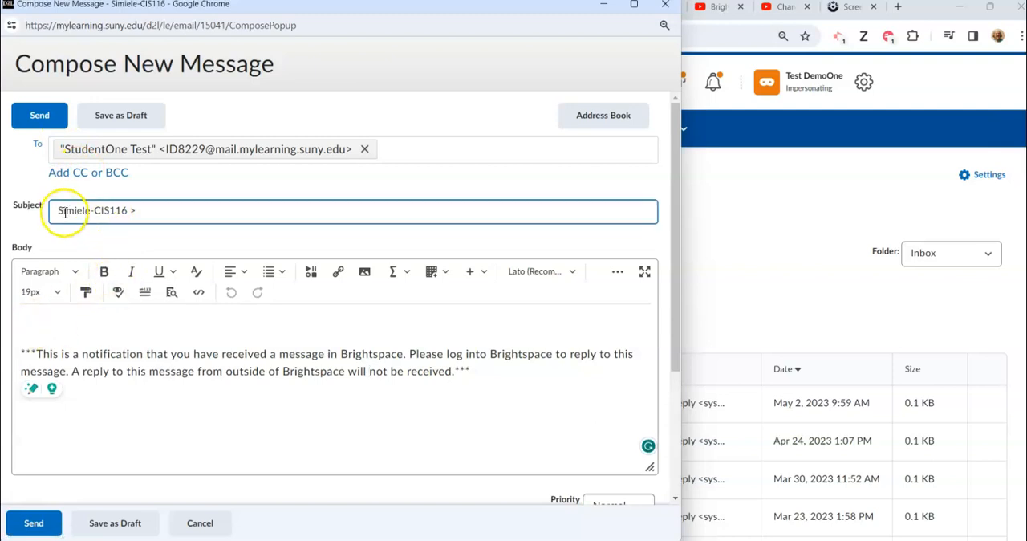
Replace the prefilled course subject with 'Homework for Mod 2 is due Jan 25'.
left_click(59, 211)
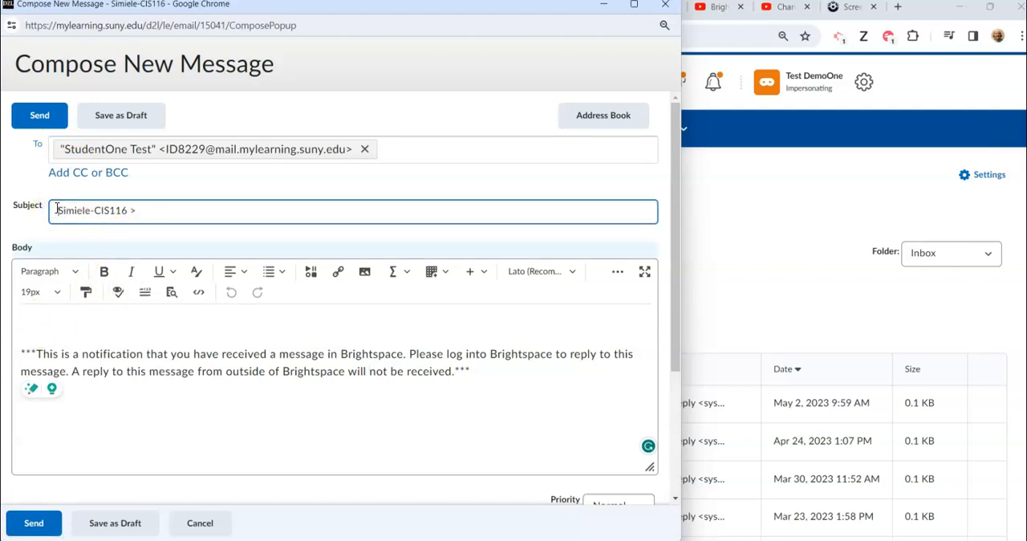
type("Homework for Mod 2 is due Jan 2")
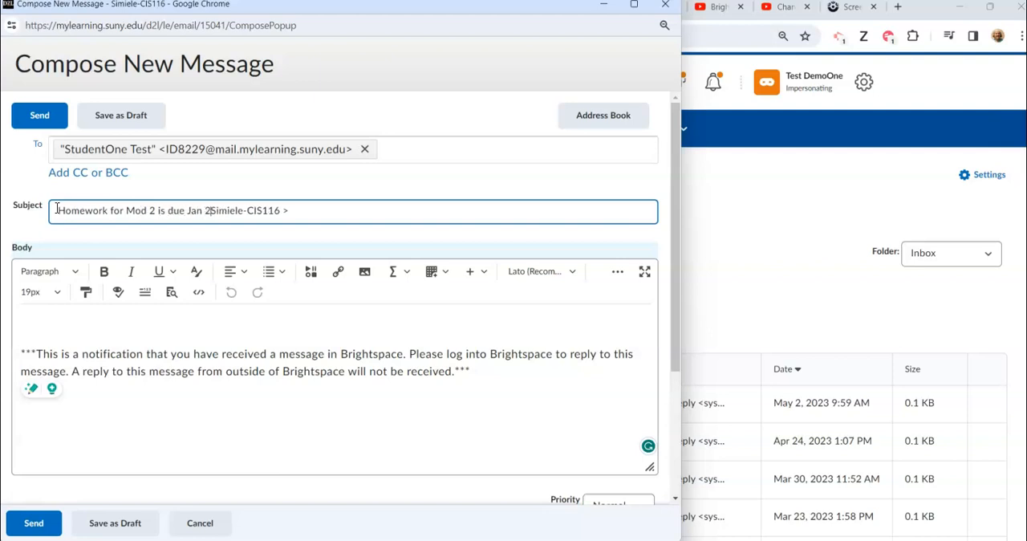
type("5")
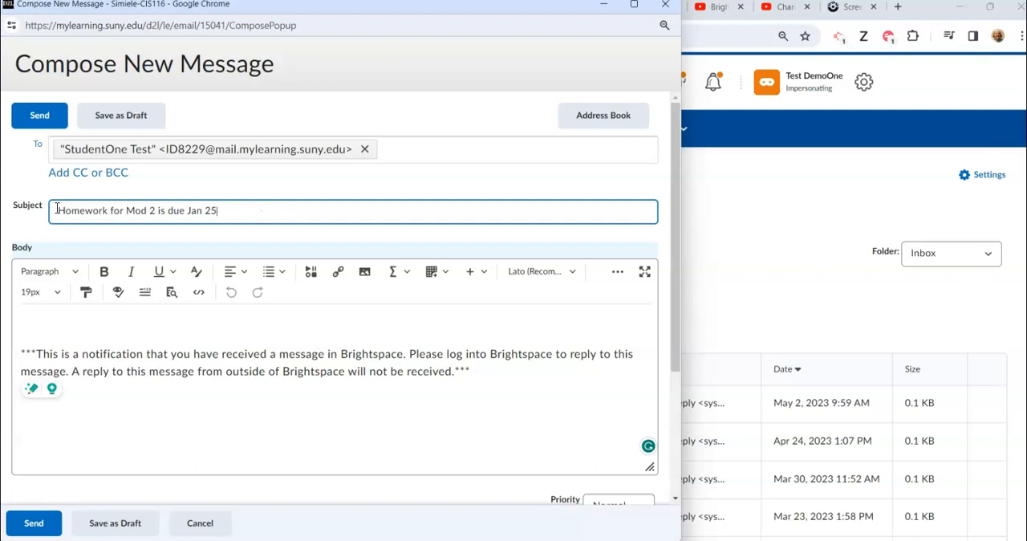
Write 'Please complete Mod 2....' above the notification notice and send the message.
left_click(45, 329)
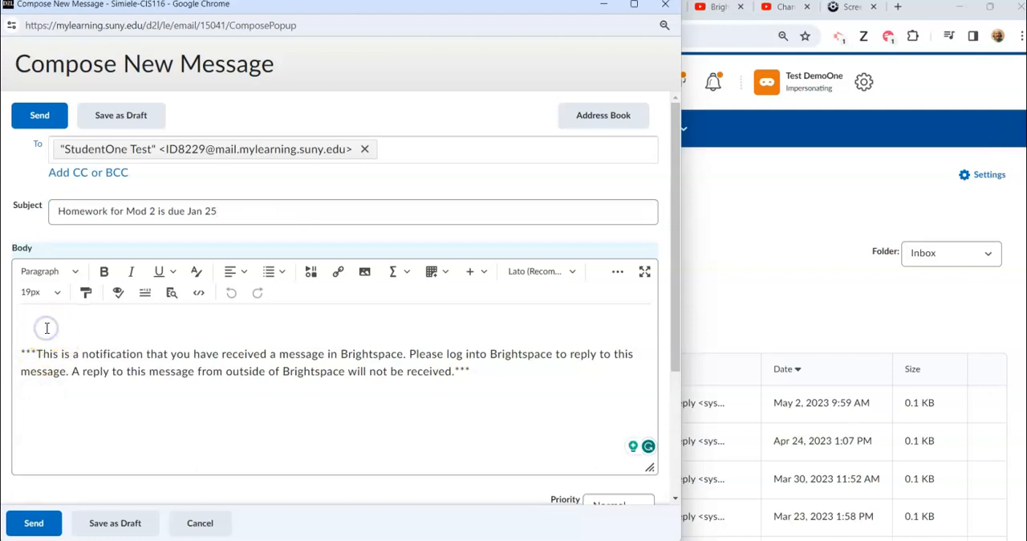
type("PLe")
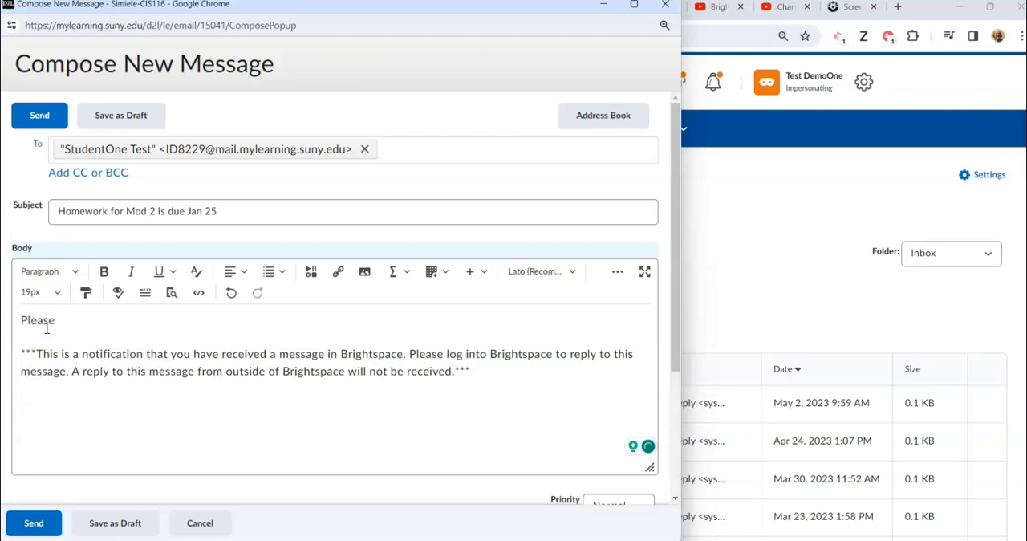
type("comeplete")
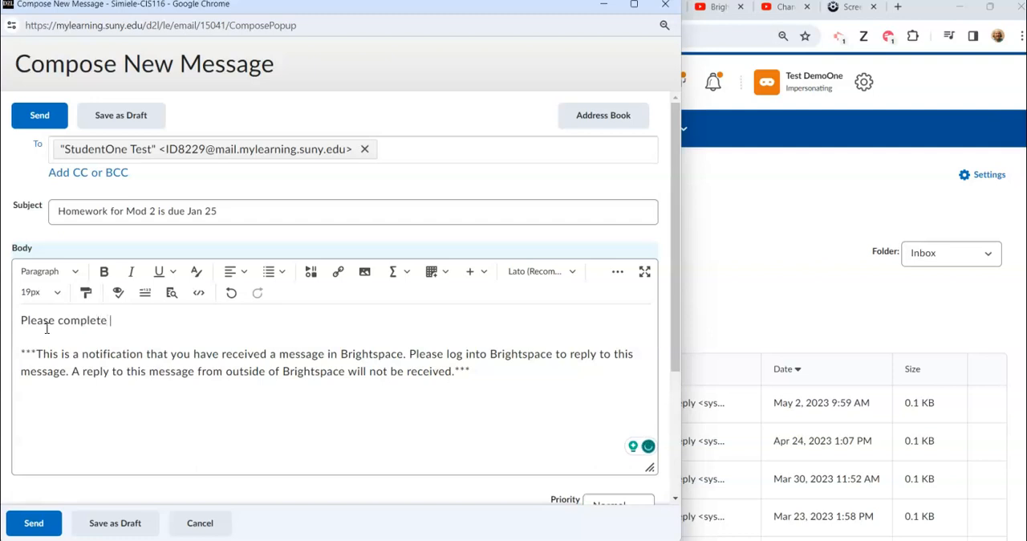
type("Mod 2....")
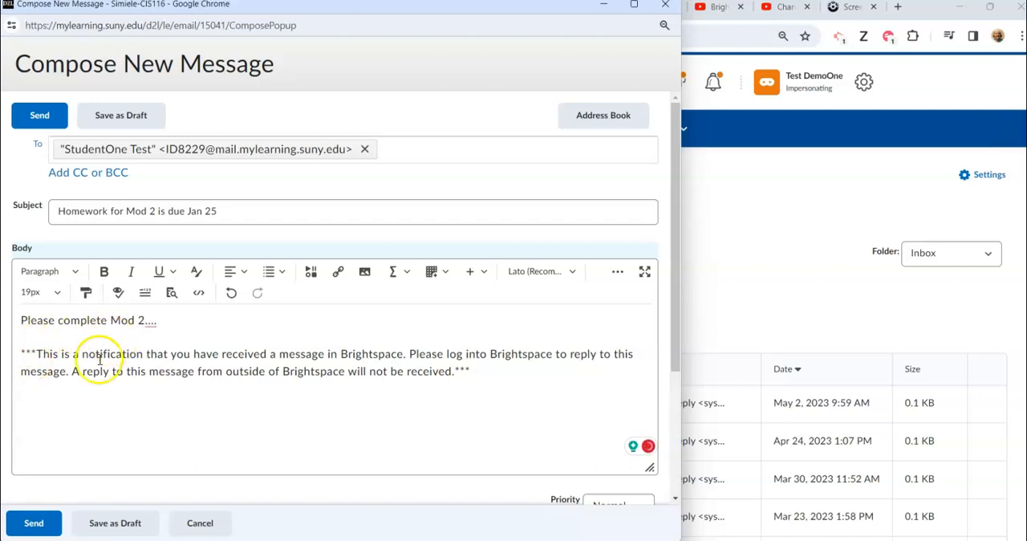
mouse_move(66, 475)
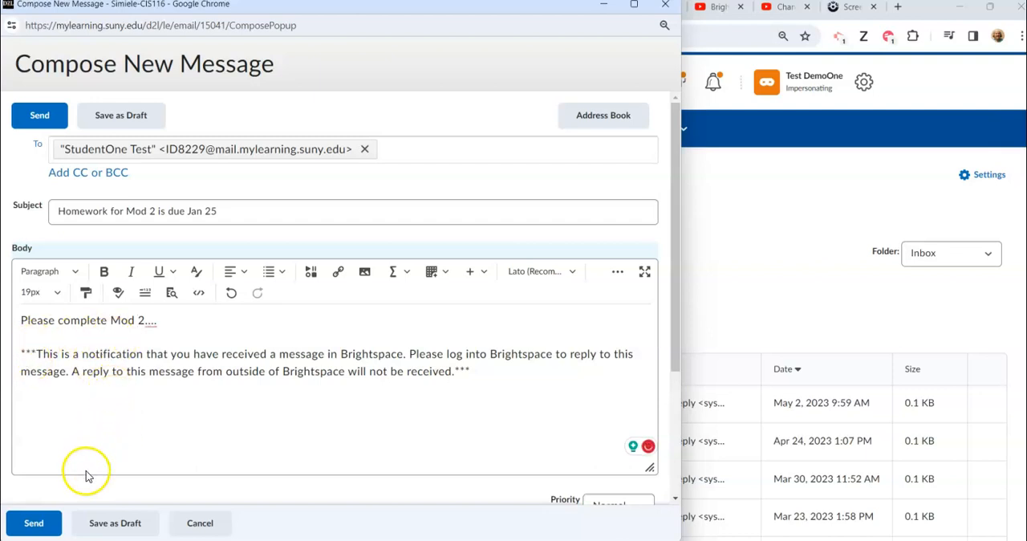
left_click(34, 523)
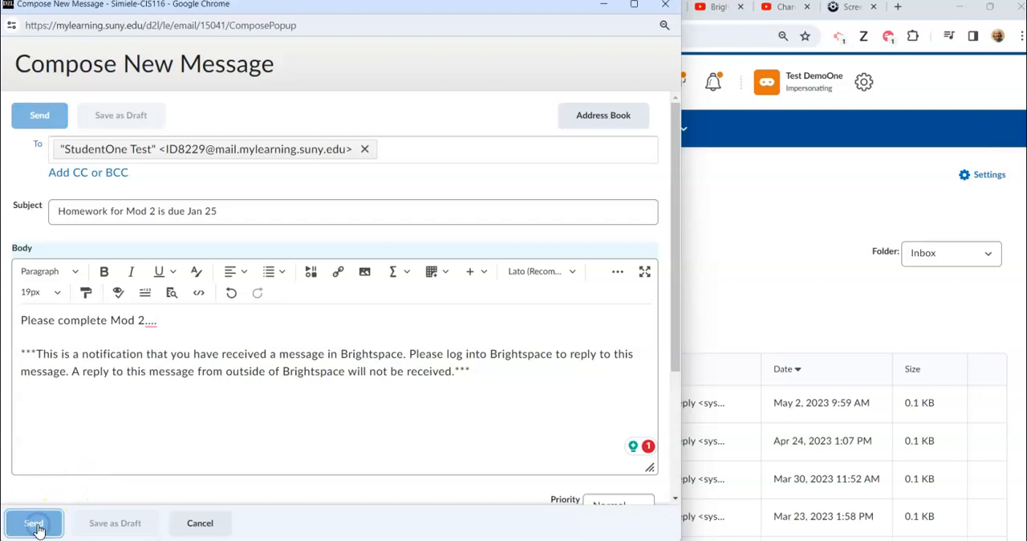
left_click(30, 522)
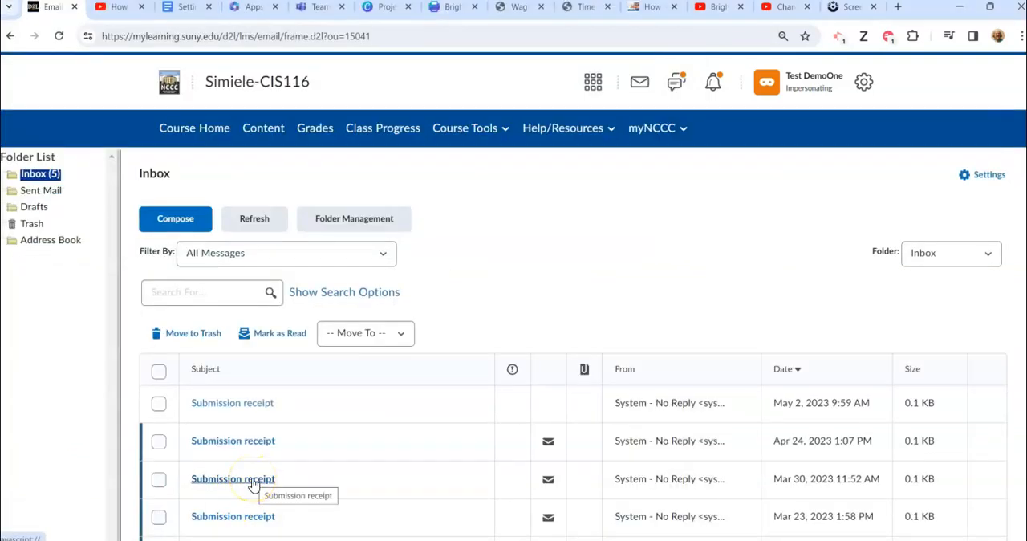
mouse_move(265, 429)
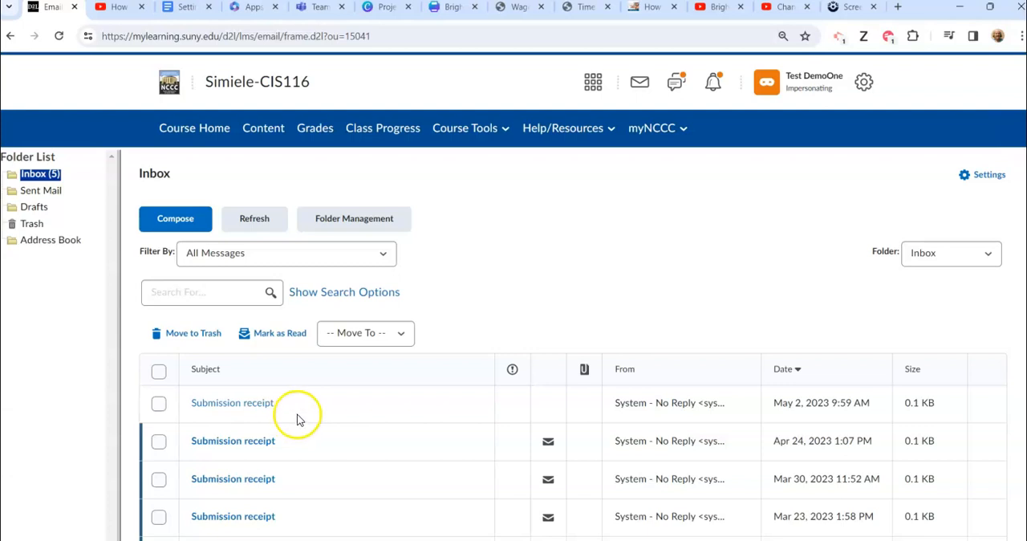
mouse_move(306, 423)
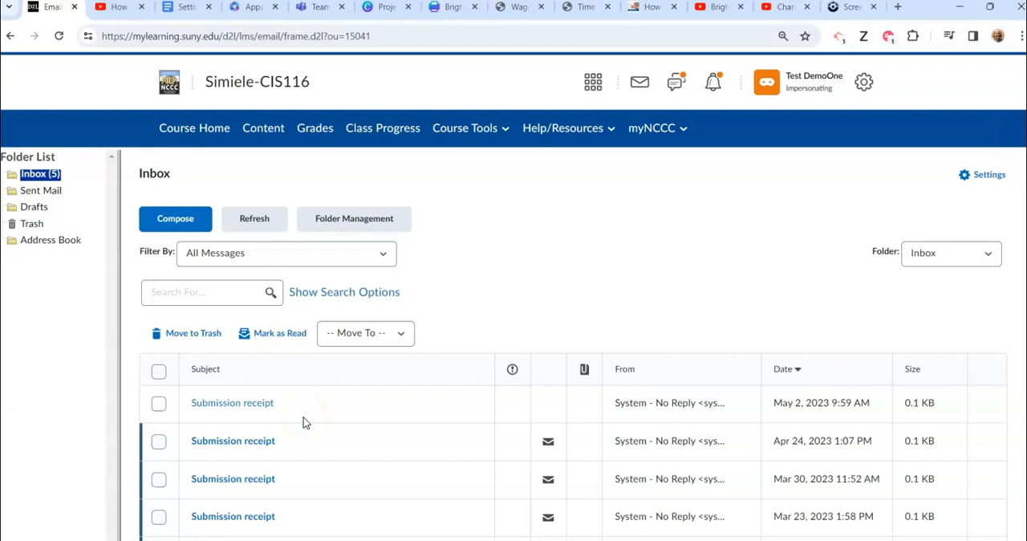
scroll("down", 3)
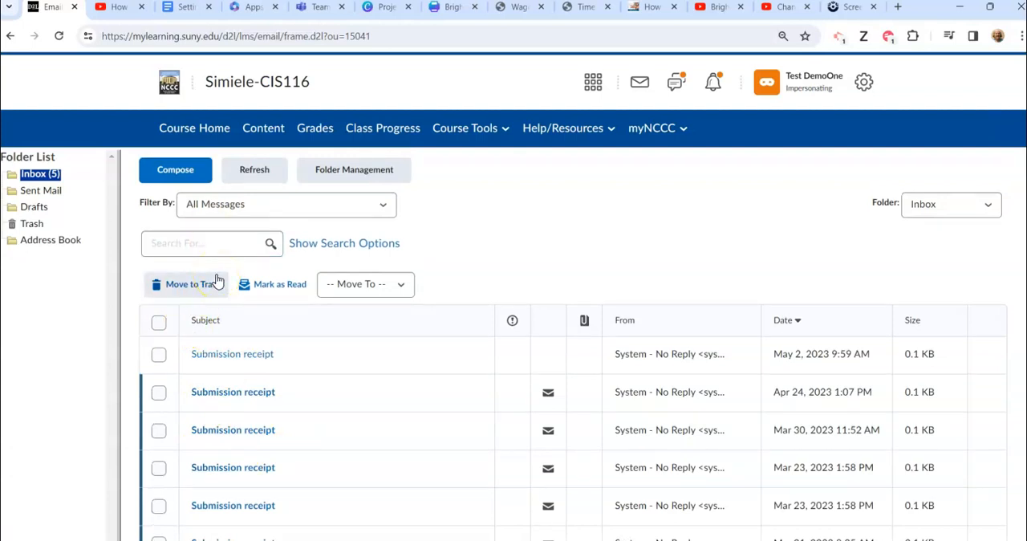
mouse_move(315, 279)
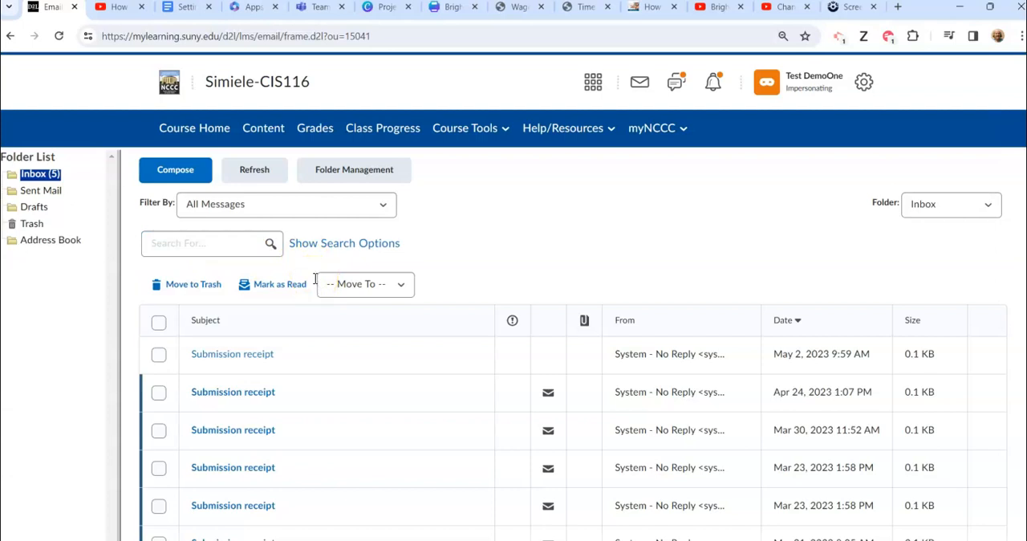
mouse_move(317, 237)
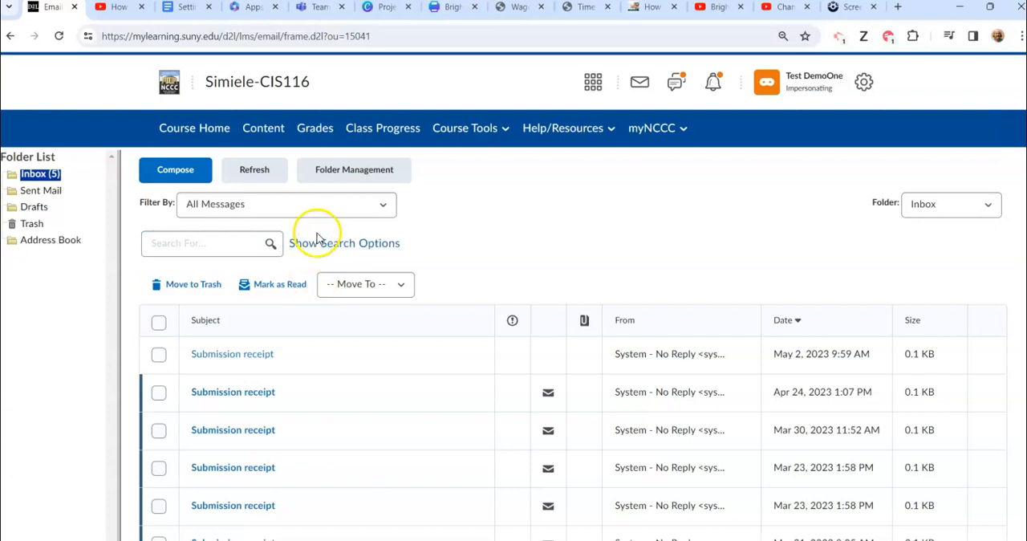
mouse_move(453, 245)
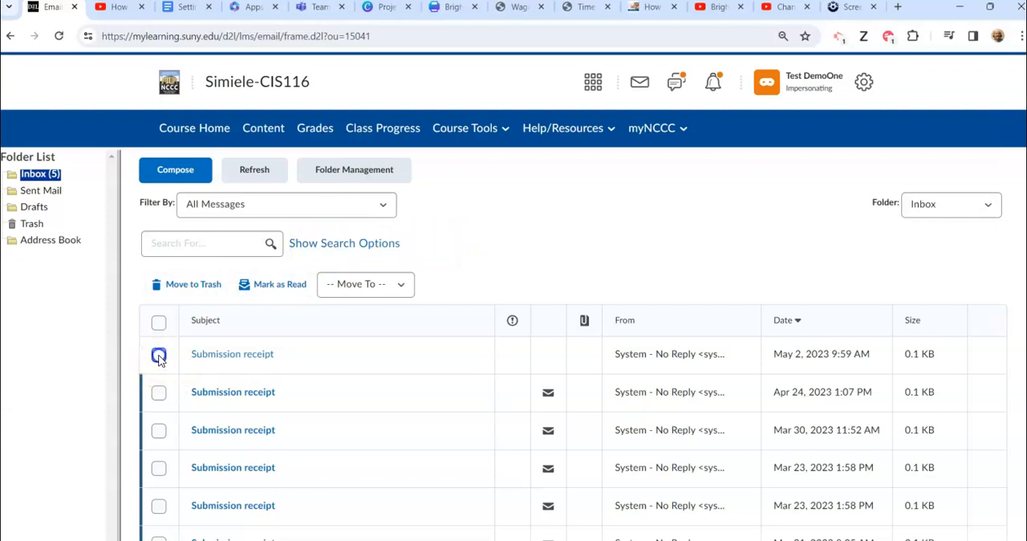
Select the May 2, 2023 submission receipt and move it to Trash.
left_click(159, 354)
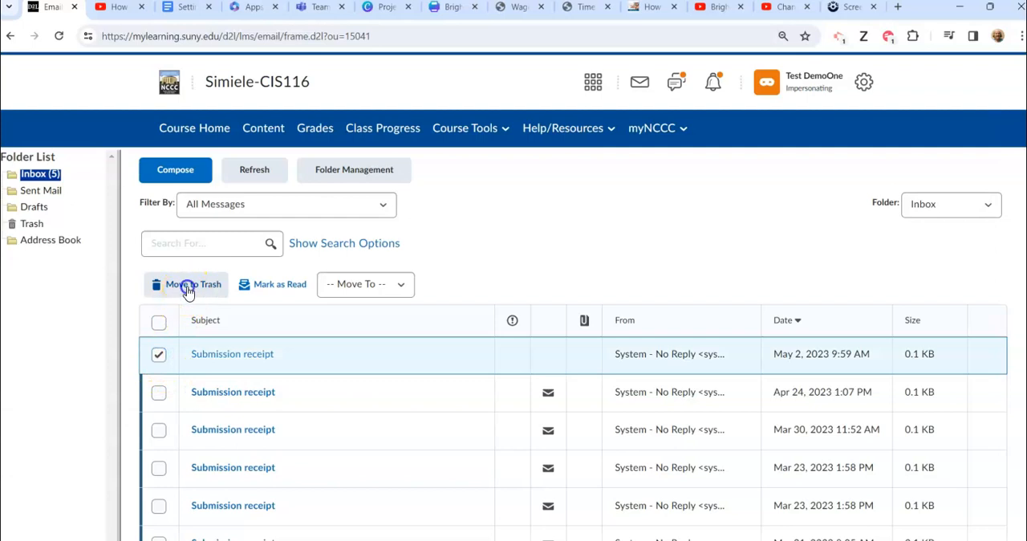
left_click(186, 284)
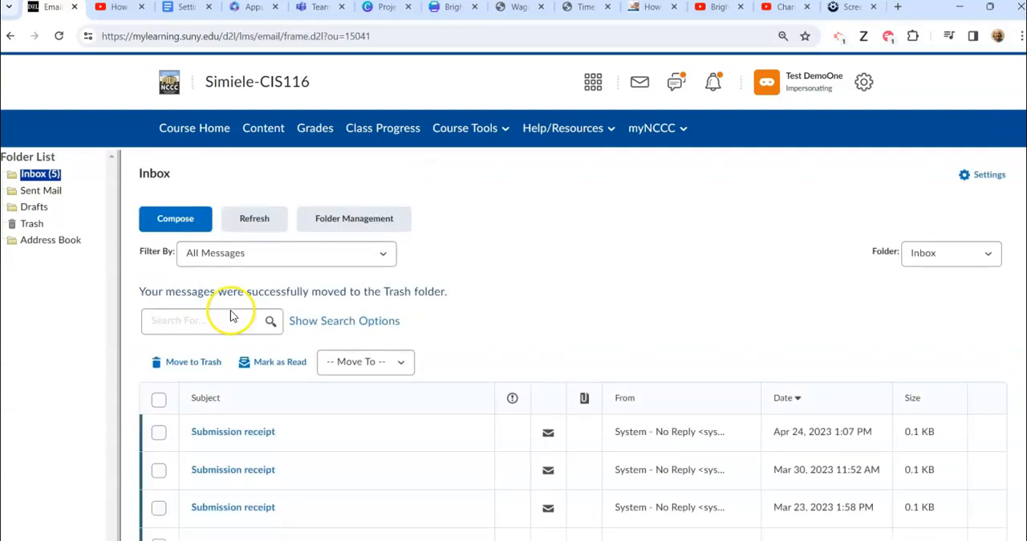
mouse_move(304, 452)
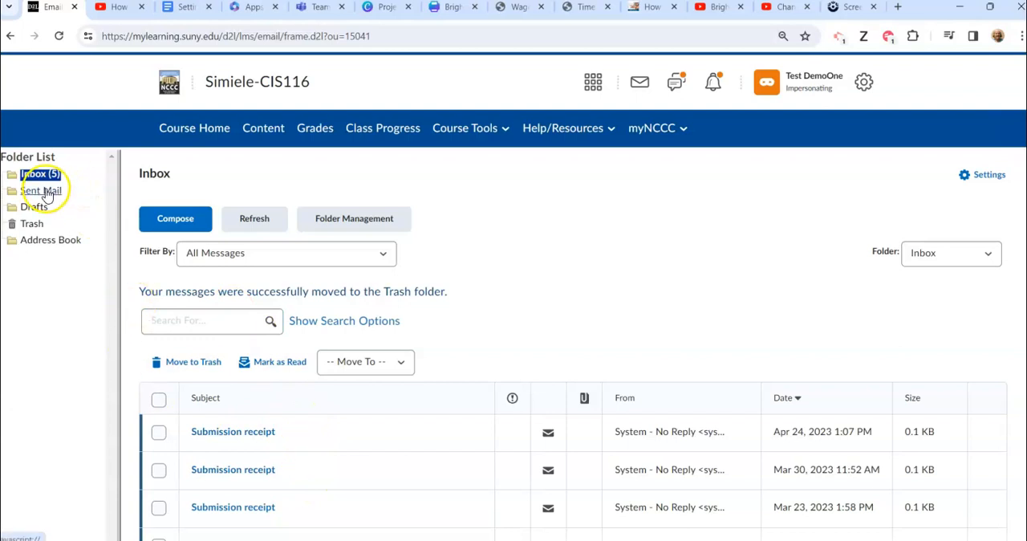
Browse Sent Mail and the empty Drafts, then open Trash showing the May 2 receipt.
left_click(41, 191)
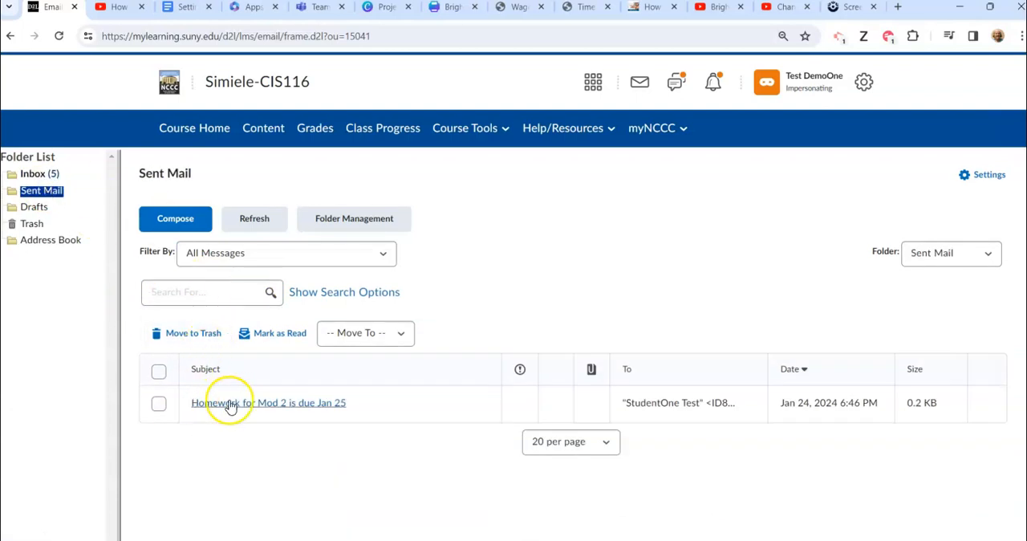
mouse_move(300, 399)
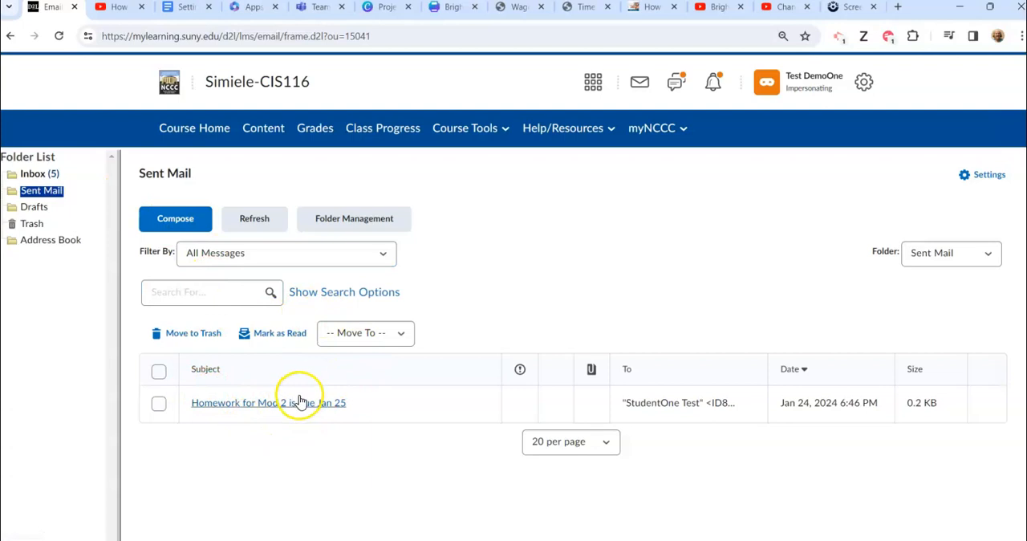
mouse_move(325, 407)
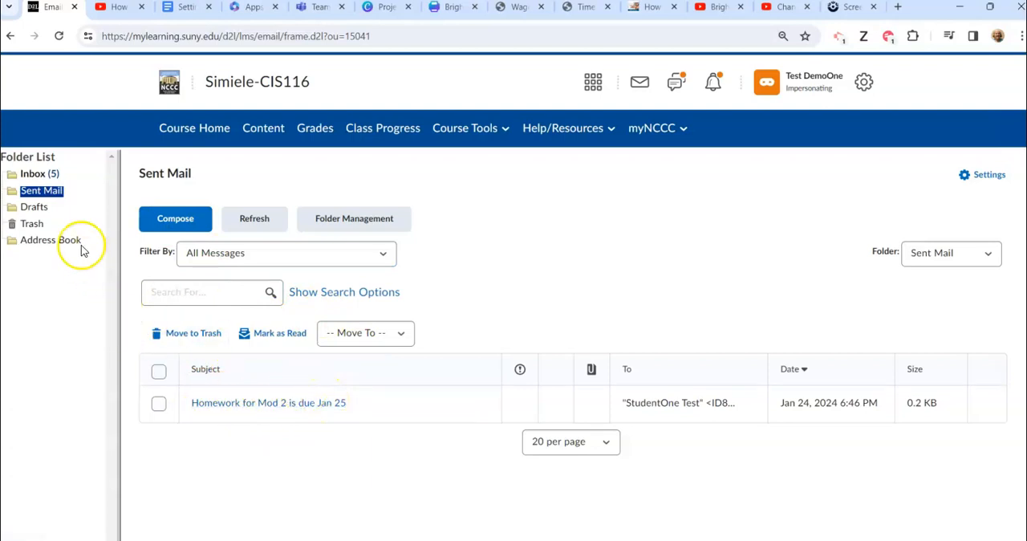
left_click(34, 207)
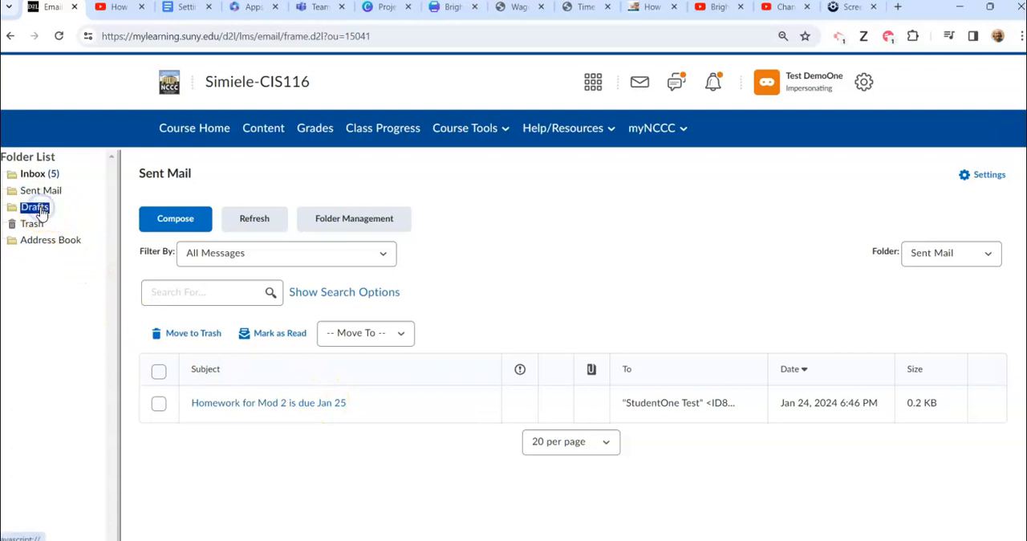
left_click(35, 207)
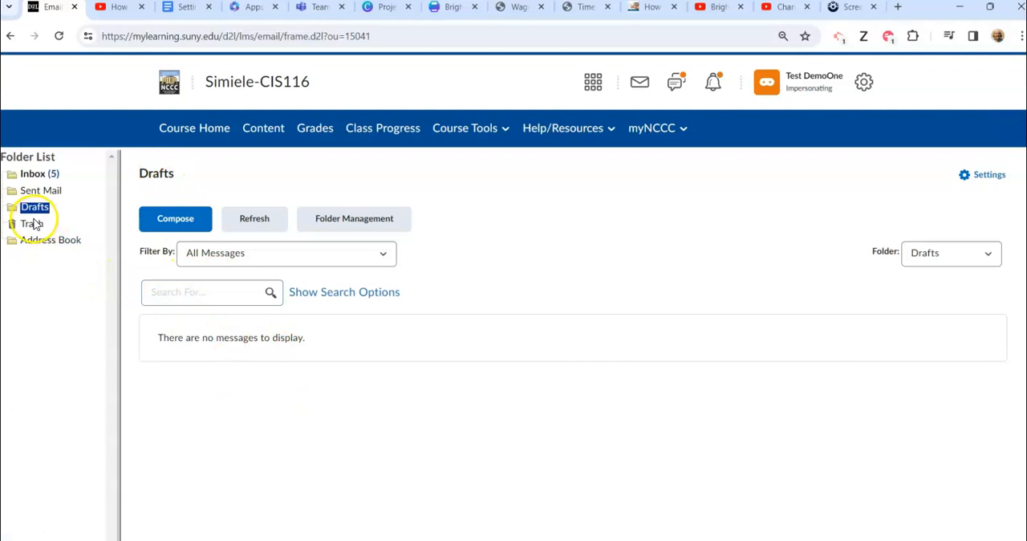
left_click(33, 223)
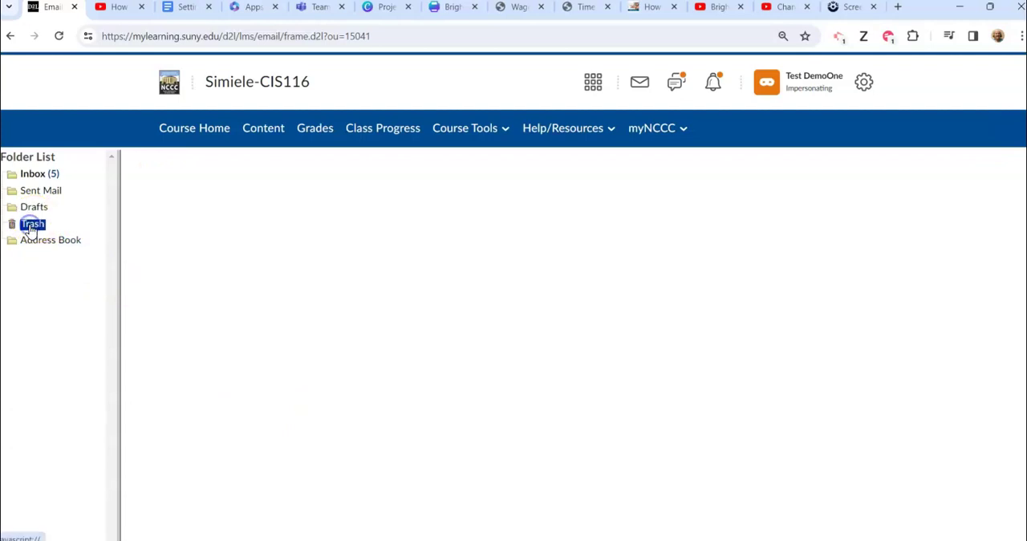
left_click(33, 224)
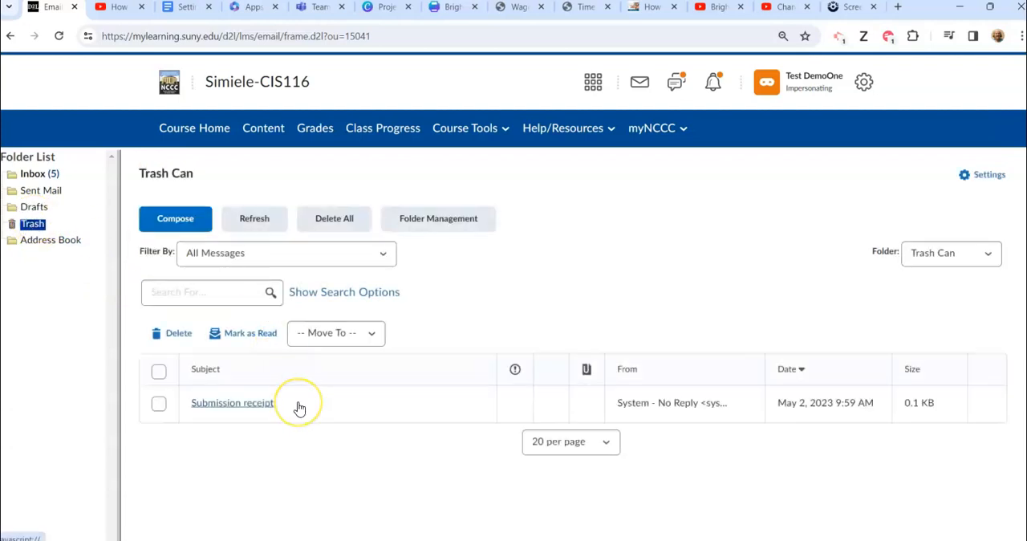
mouse_move(56, 268)
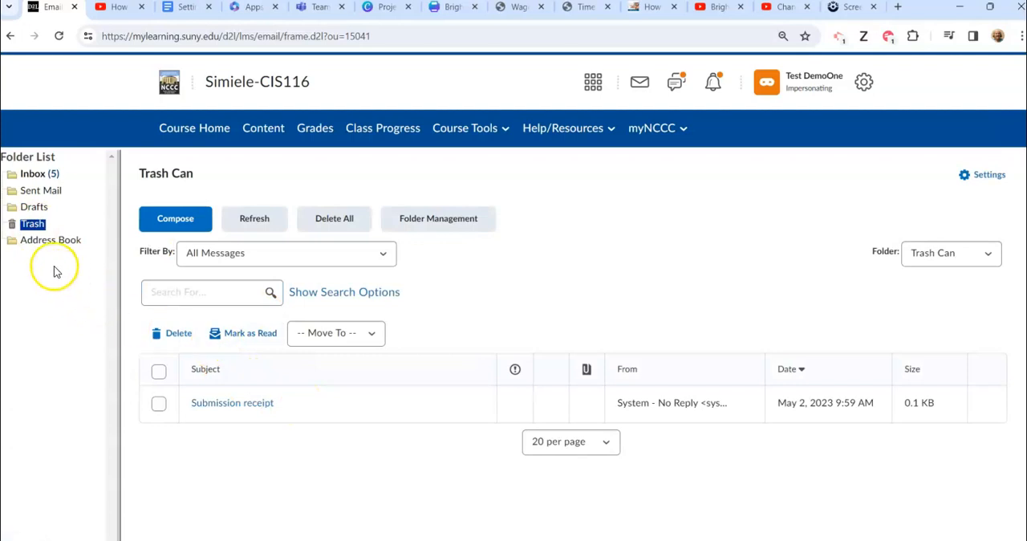
left_click(50, 240)
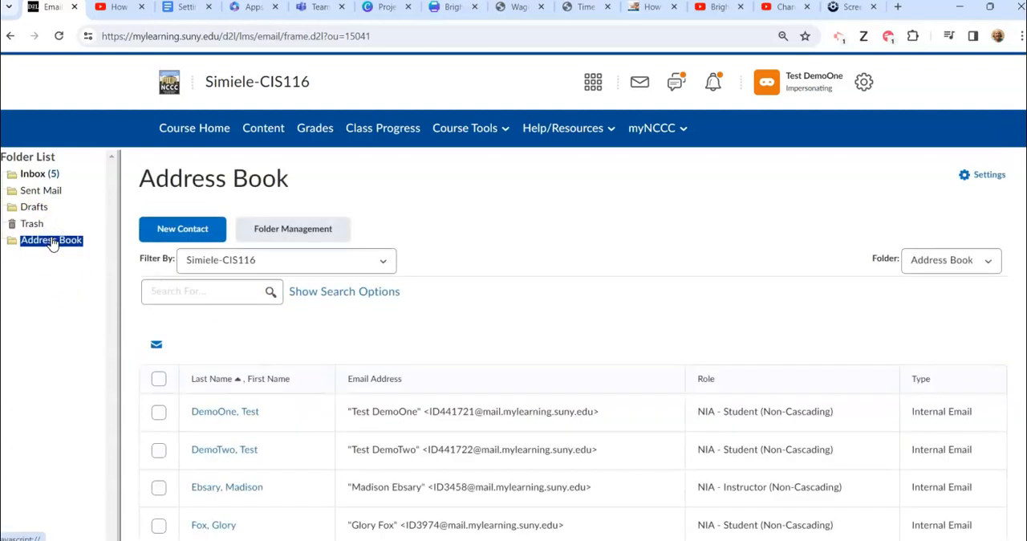
scroll("down", 3)
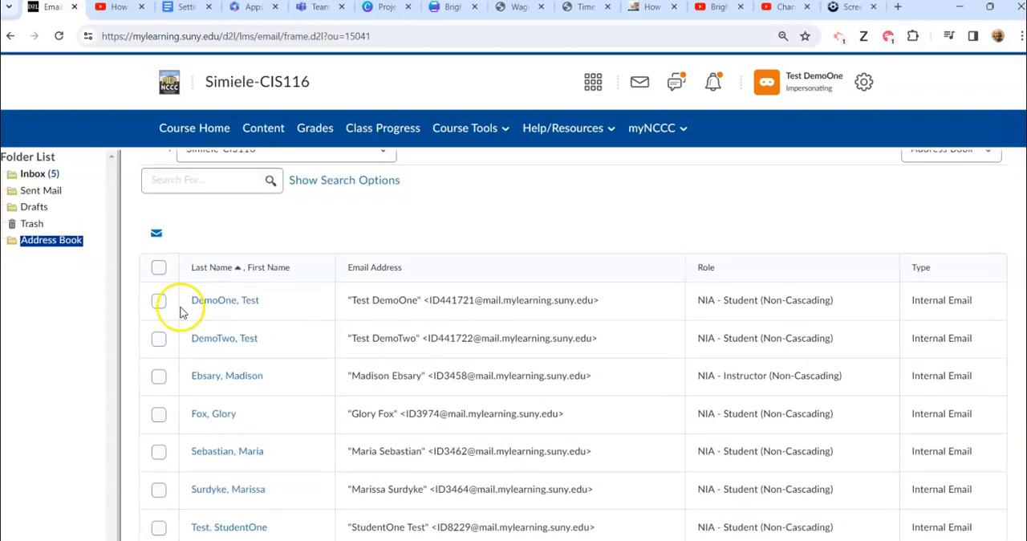
left_click(158, 300)
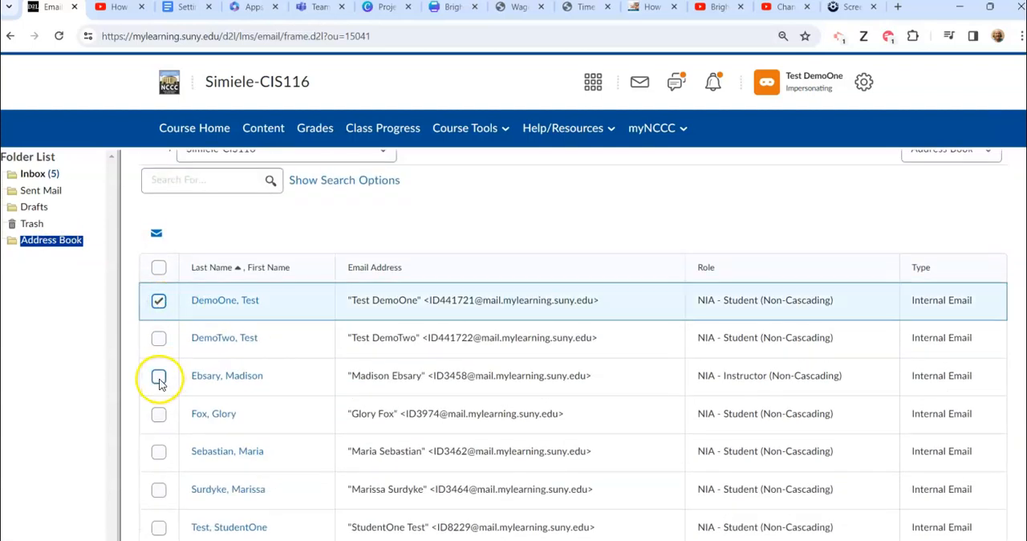
left_click(158, 451)
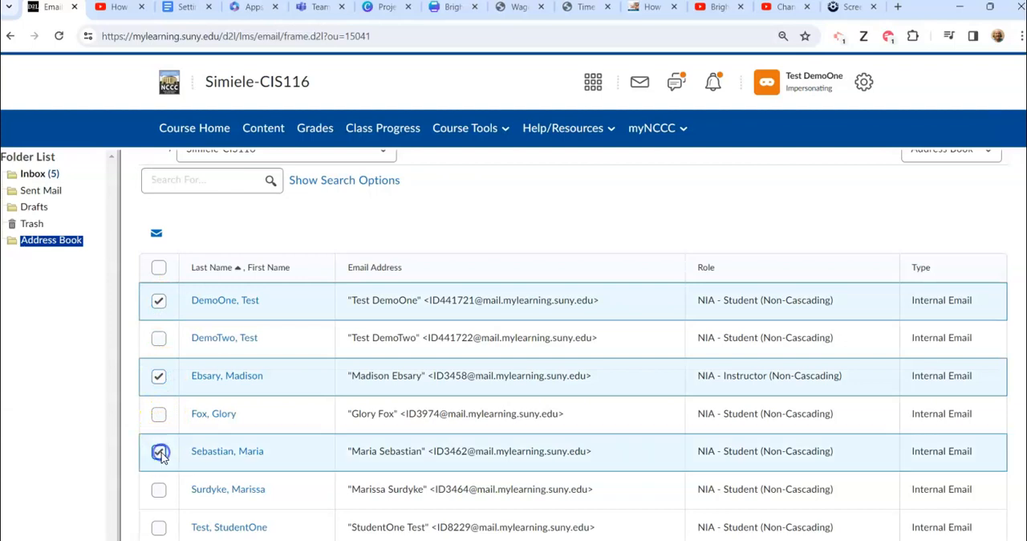
left_click(158, 451)
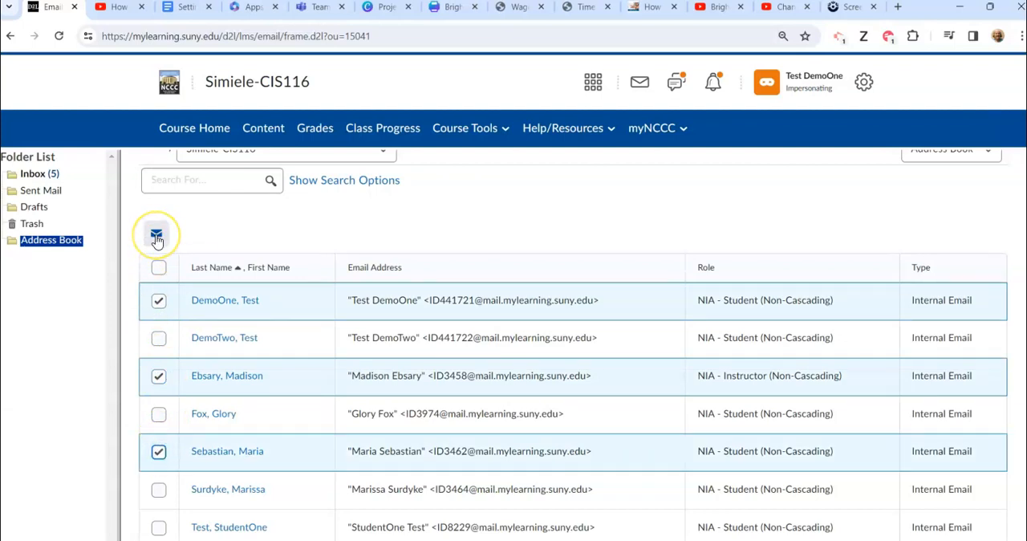
mouse_move(157, 236)
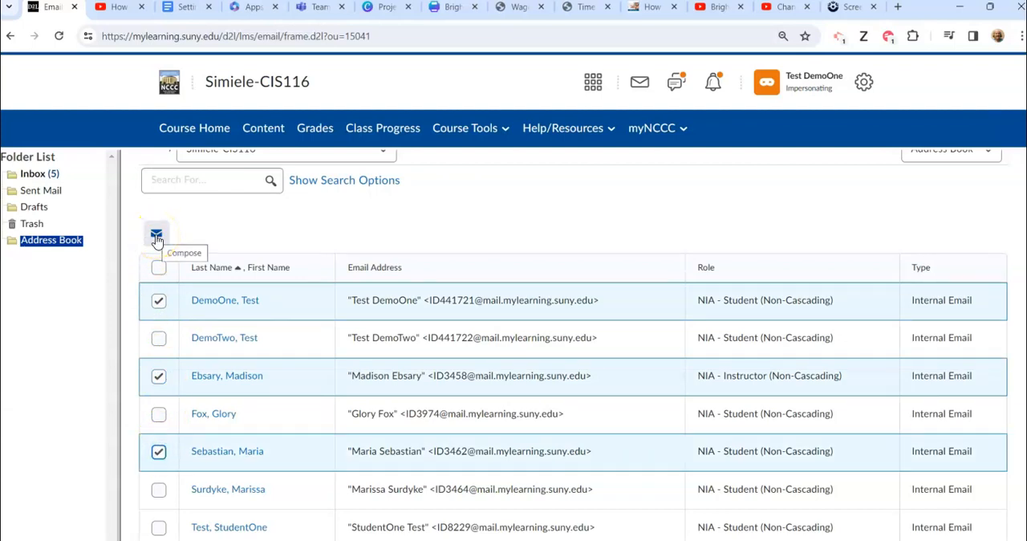
left_click(156, 235)
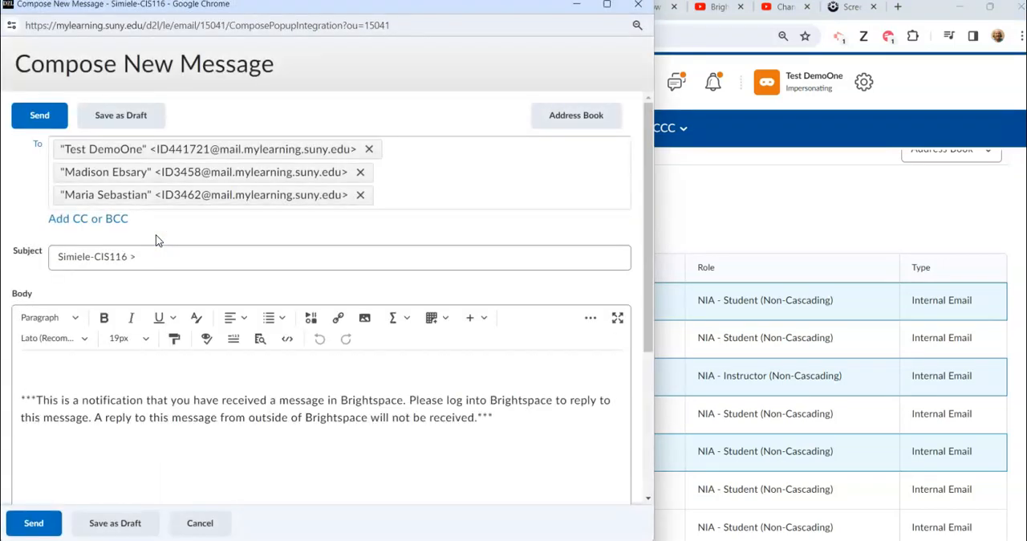
mouse_move(273, 196)
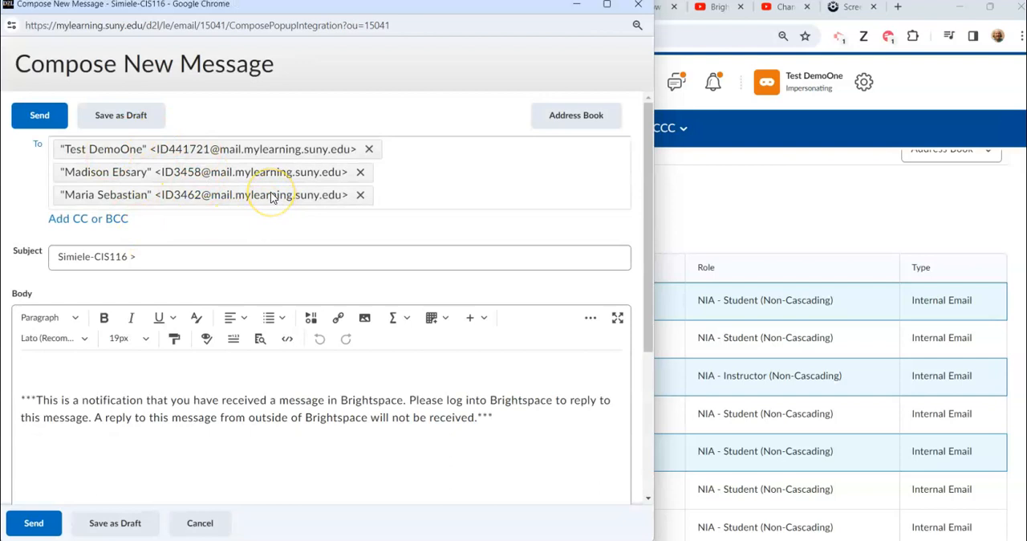
mouse_move(279, 134)
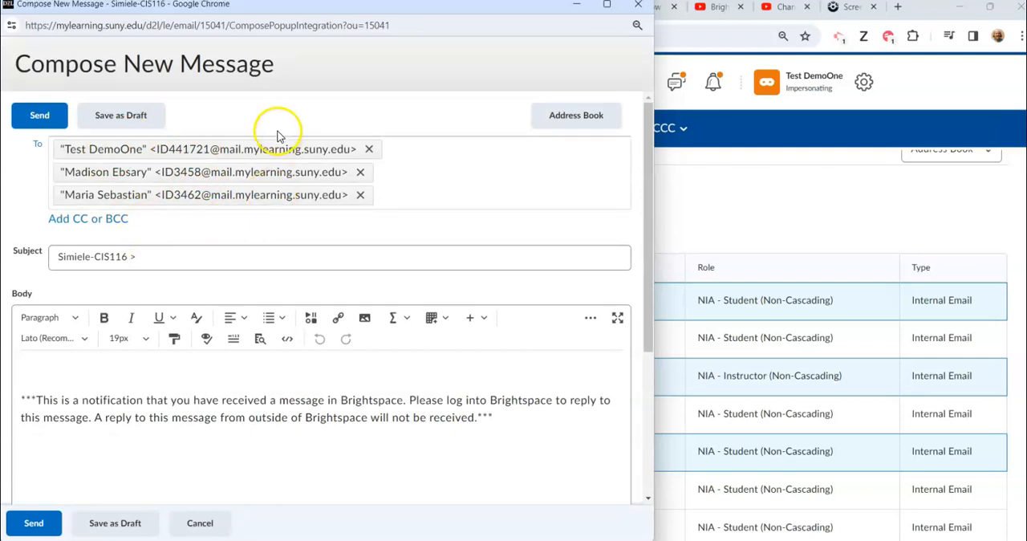
mouse_move(327, 195)
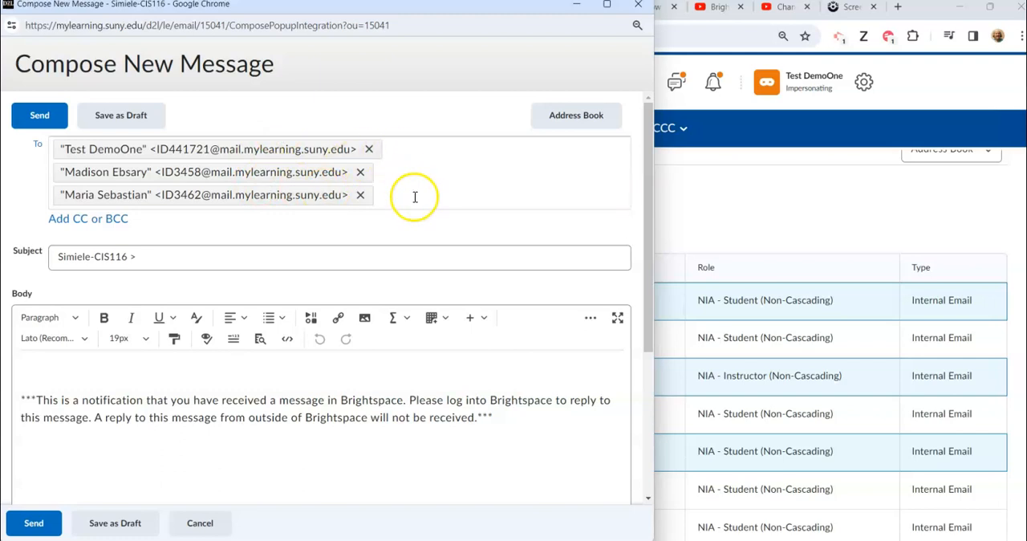
mouse_move(170, 243)
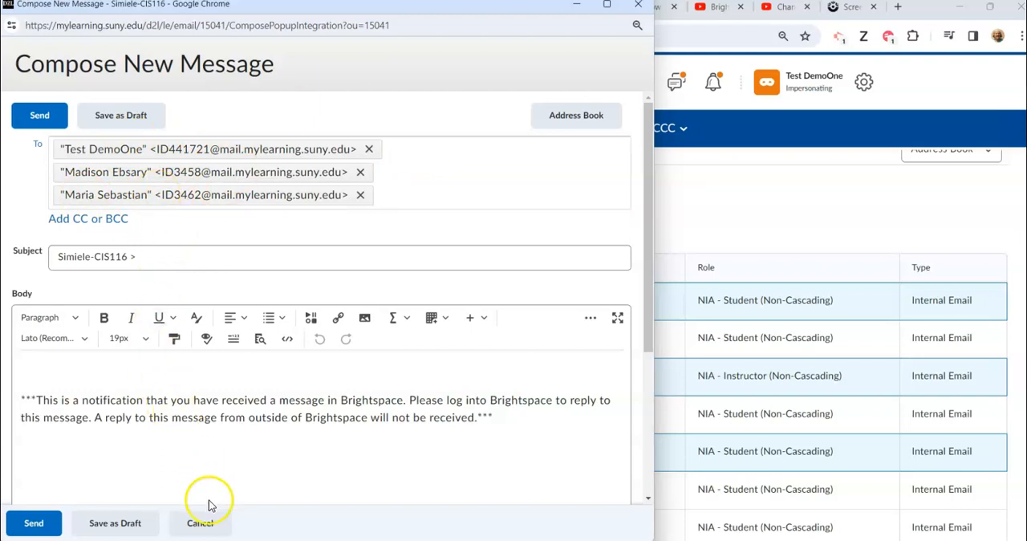
left_click(196, 523)
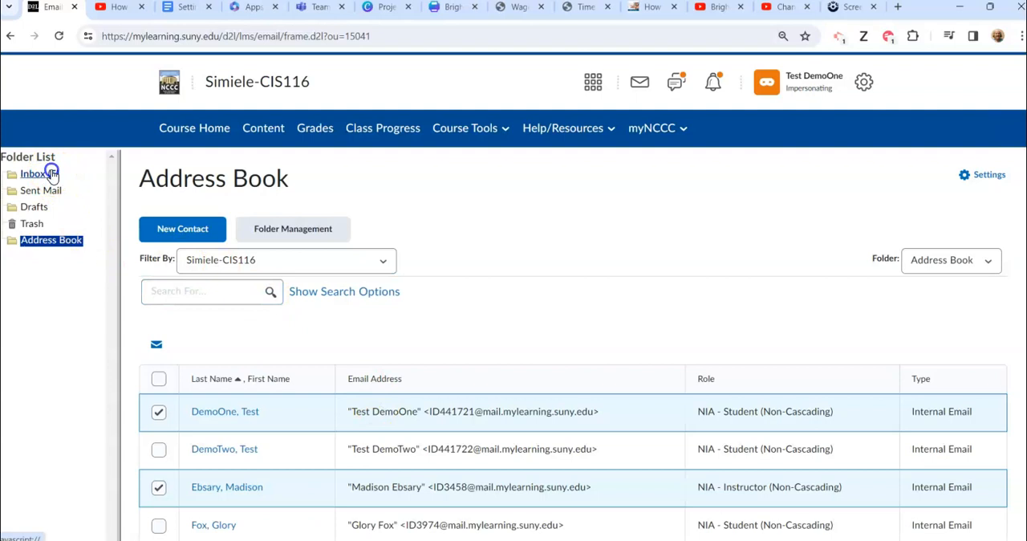
Return to the Inbox folder, now showing five unread and the April and March receipts.
left_click(34, 173)
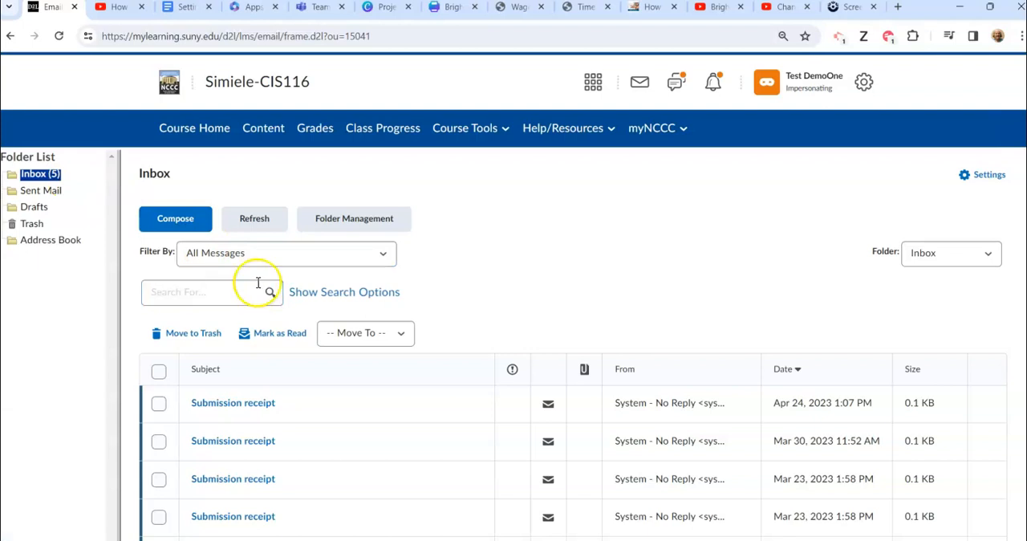
mouse_move(398, 352)
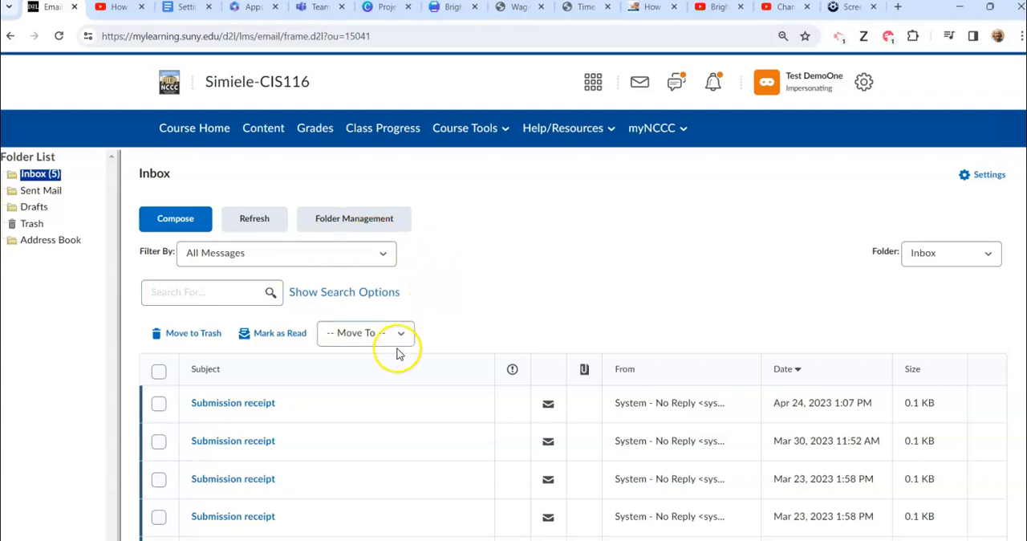
mouse_move(145, 473)
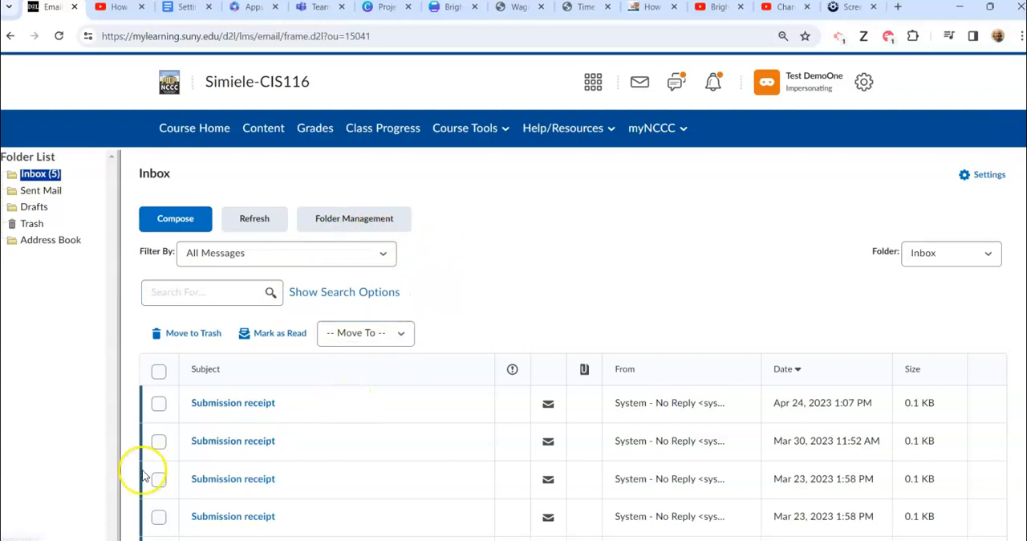